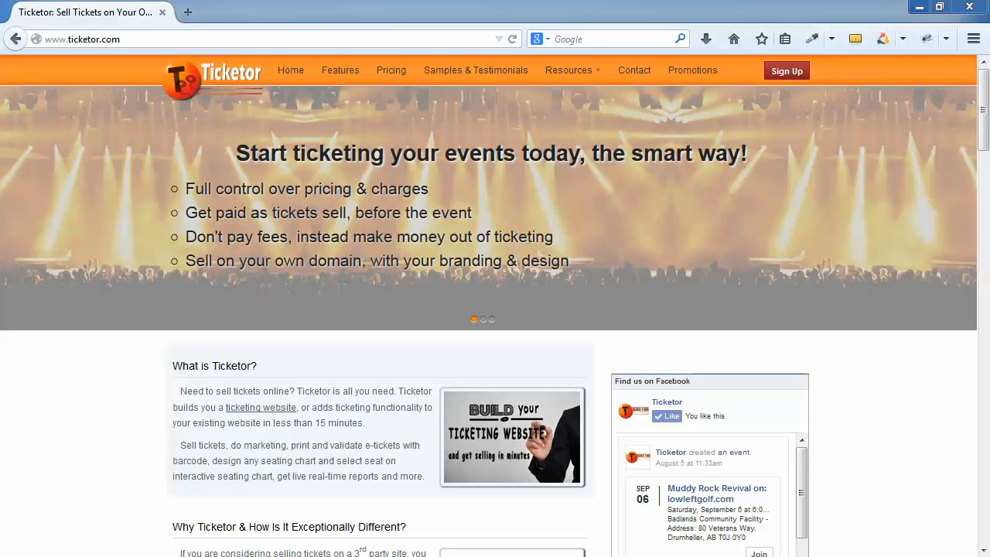
pyautogui.moveTo(142, 498)
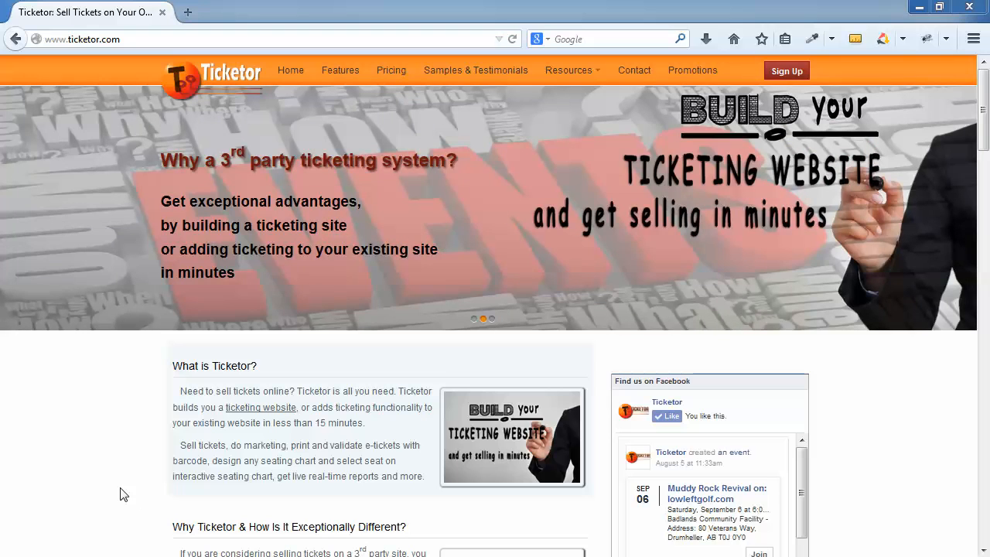
# Read down the homepage past the highlighted 'What is Ticketor?' heading
pyautogui.click(85, 38)
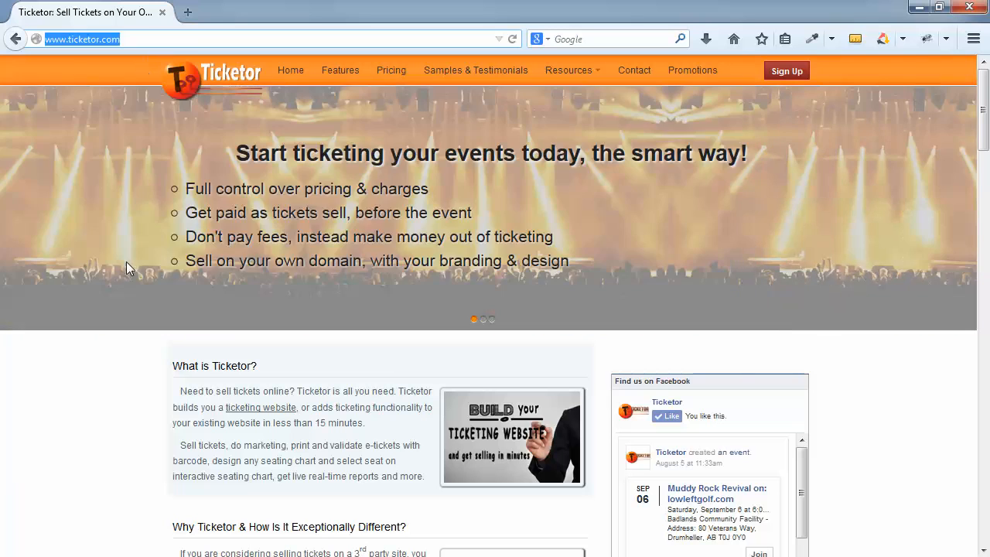
pyautogui.doubleClick(183, 365)
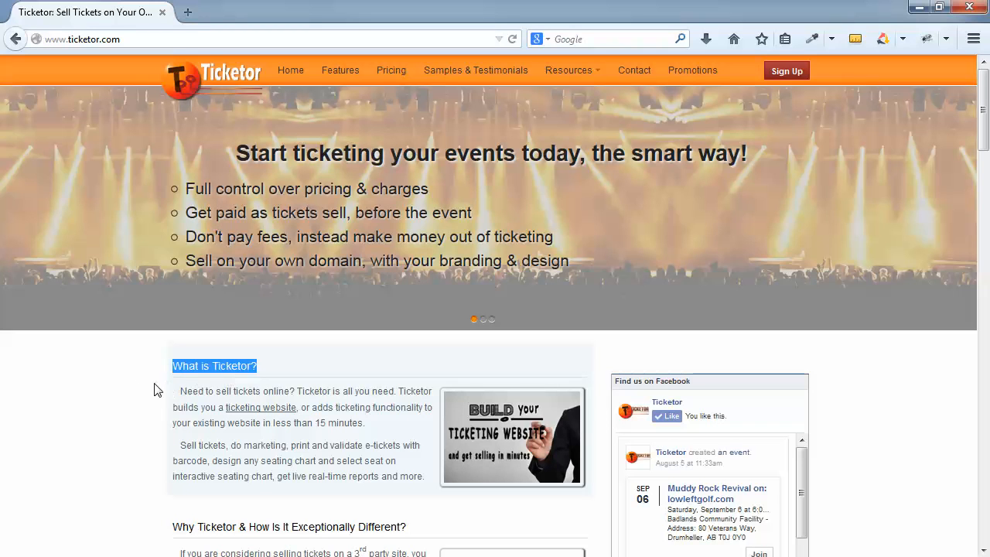
pyautogui.scroll(-3)
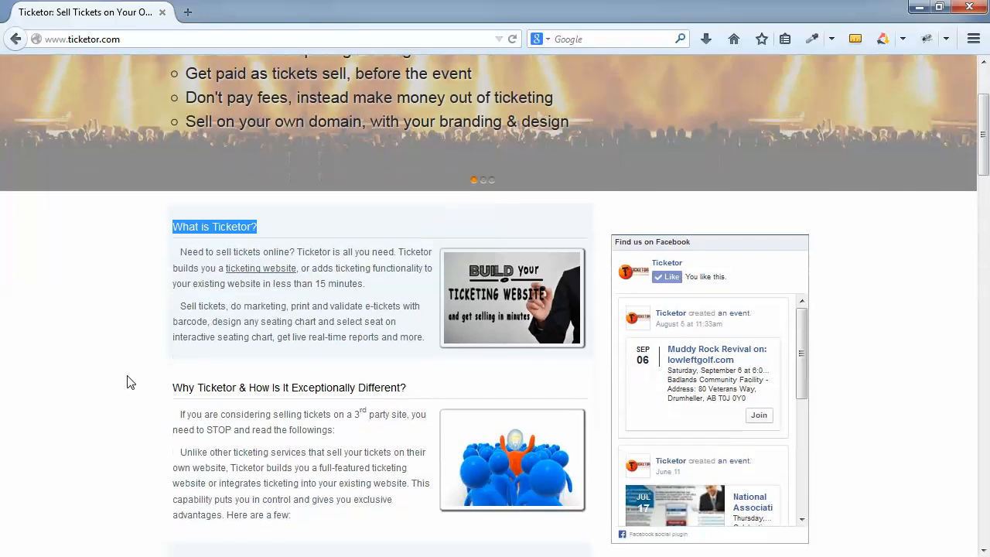
pyautogui.scroll(-3)
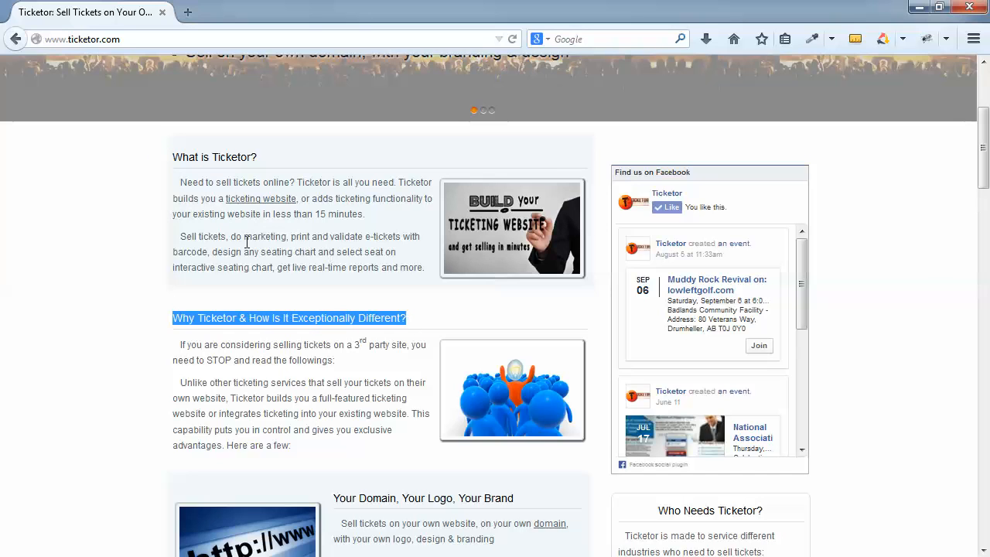
pyautogui.moveTo(143, 238)
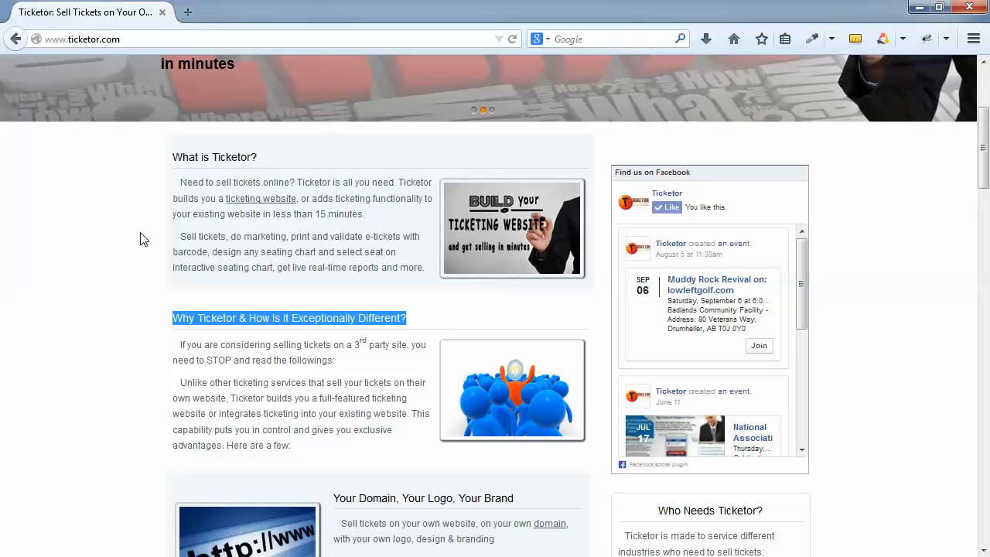
pyautogui.scroll(-3)
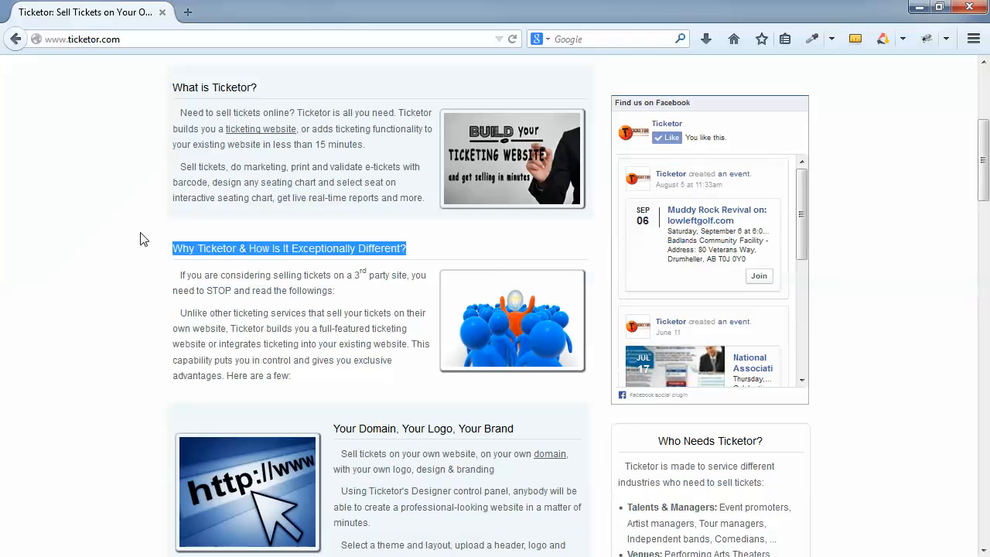
pyautogui.moveTo(210, 273)
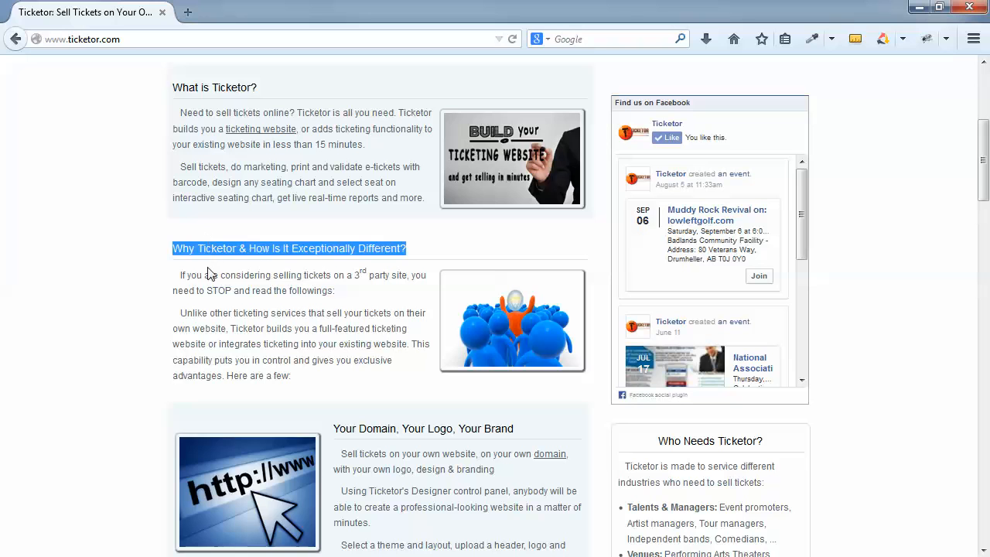
pyautogui.scroll(-3)
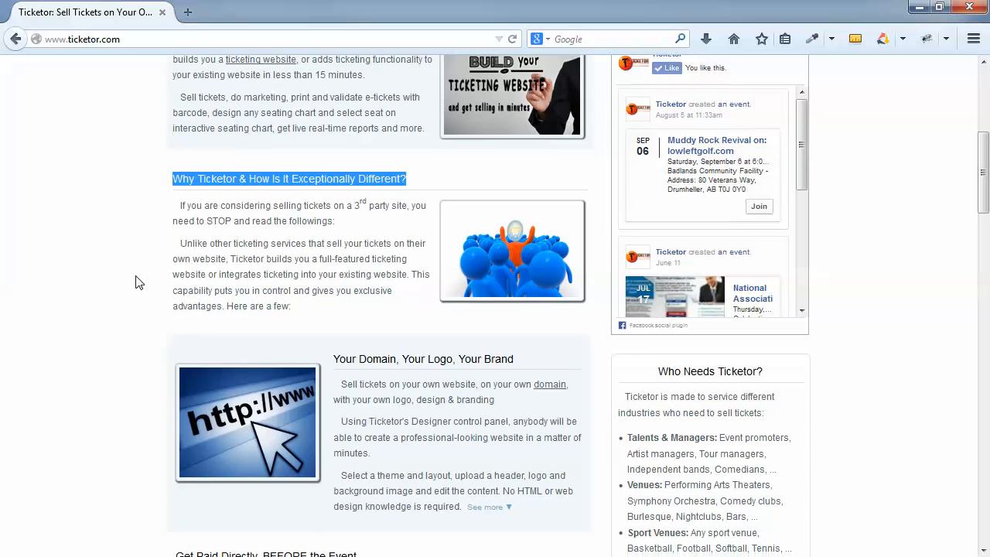
pyautogui.scroll(-3)
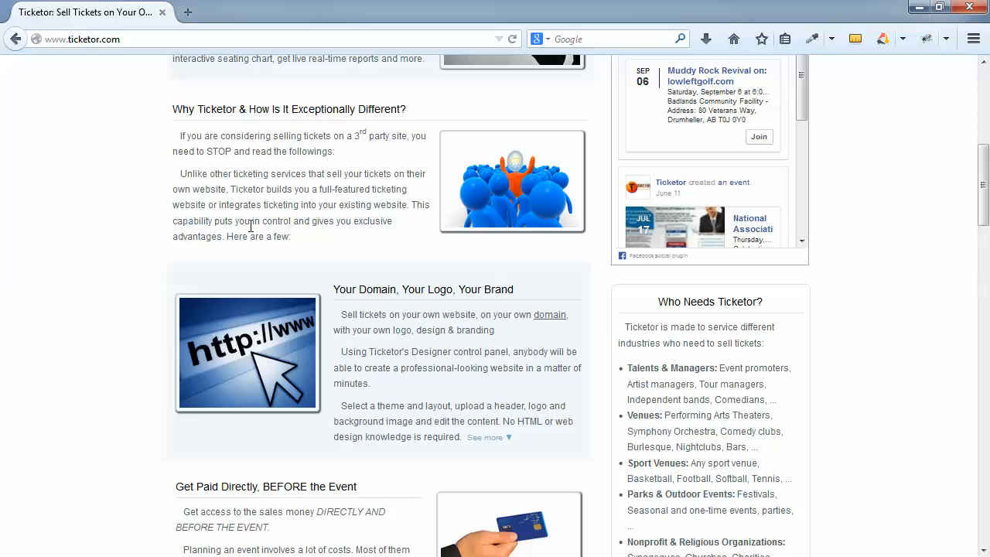
pyautogui.moveTo(312, 257)
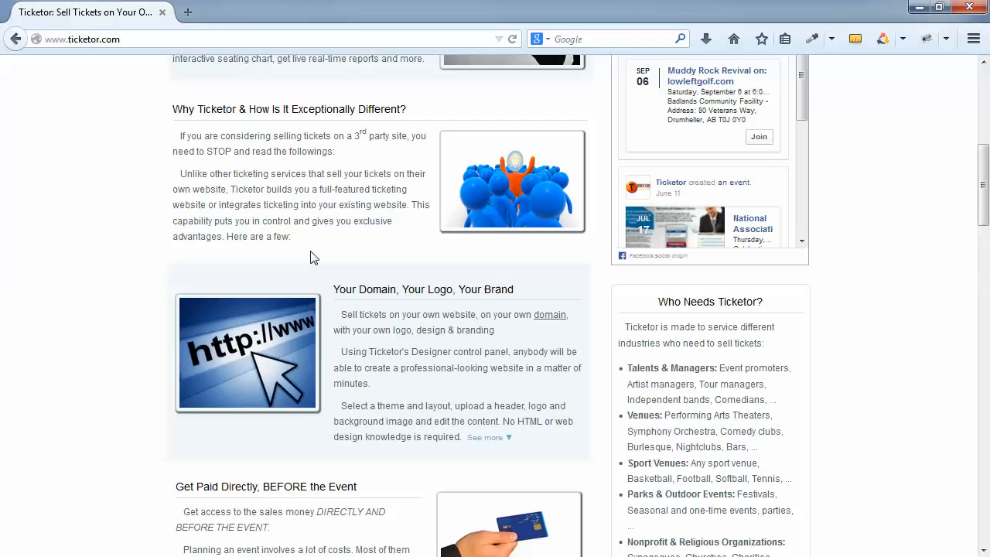
pyautogui.scroll(-3)
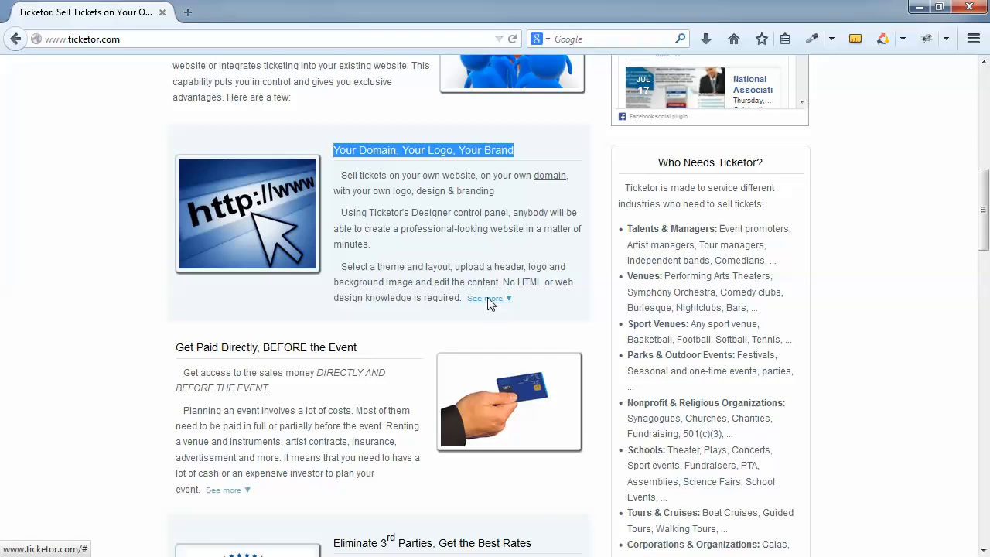
# Expand the 'Your Domain, Your Logo, Your Brand' details and scroll onward
pyautogui.click(484, 297)
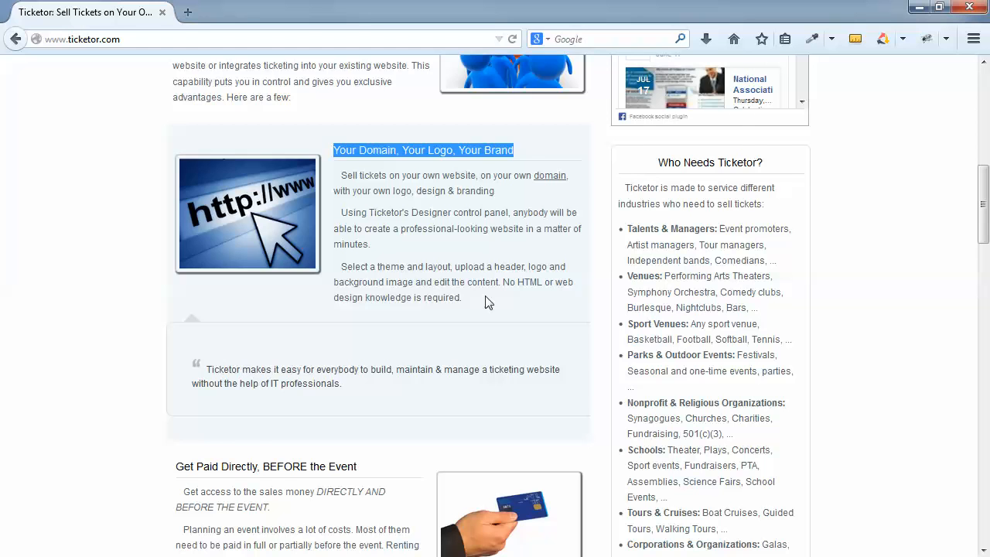
pyautogui.scroll(-3)
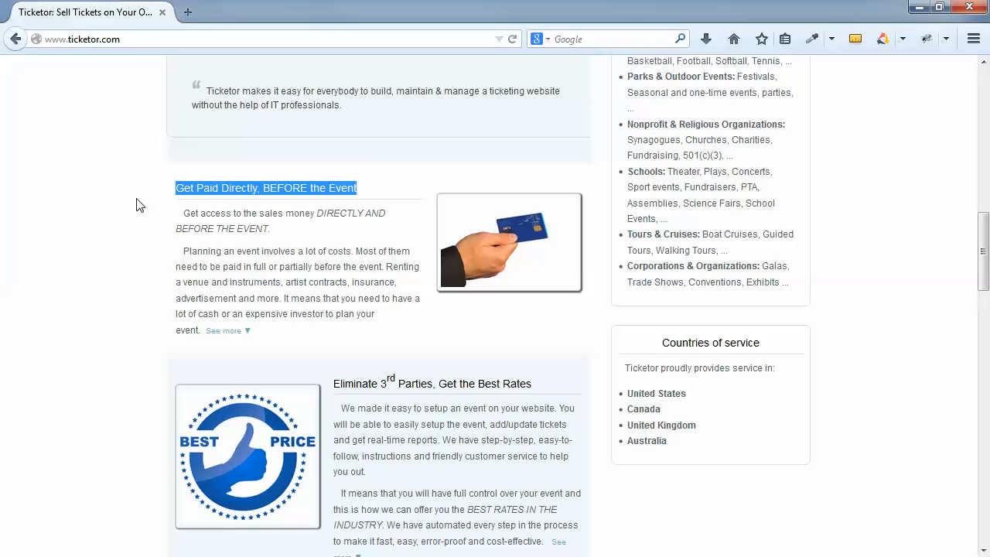
pyautogui.scroll(-3)
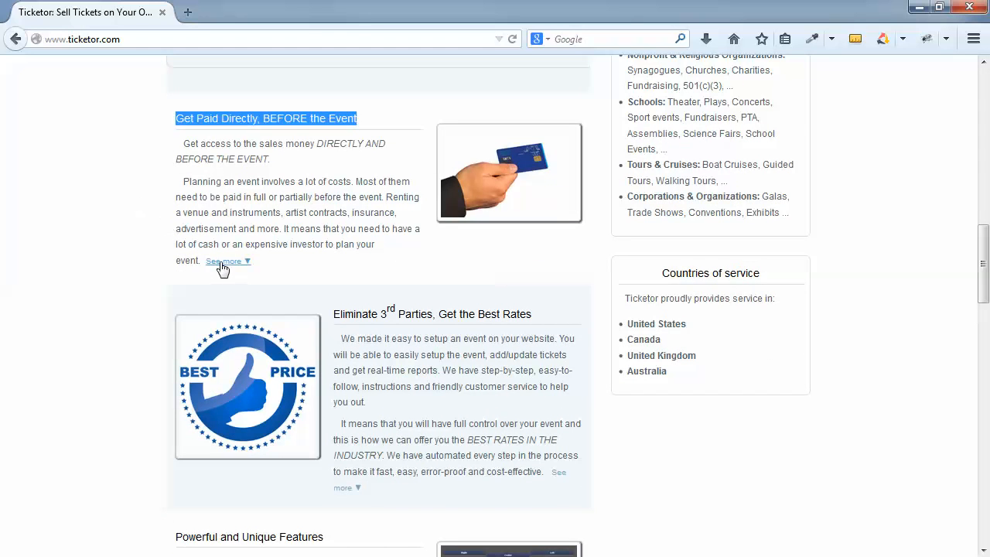
# Expand the 'Get Paid Directly, BEFORE the Event' details and read through them
pyautogui.click(223, 260)
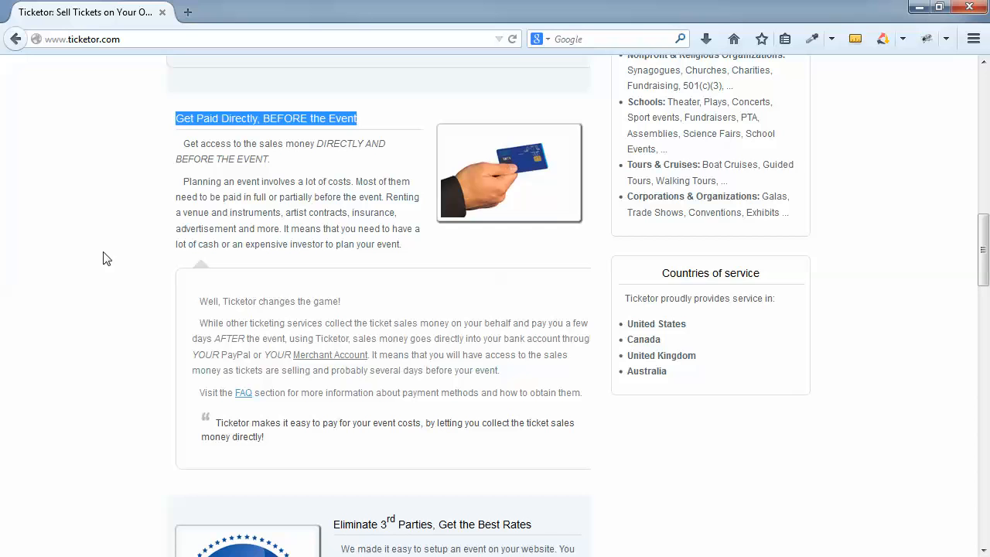
pyautogui.moveTo(114, 345)
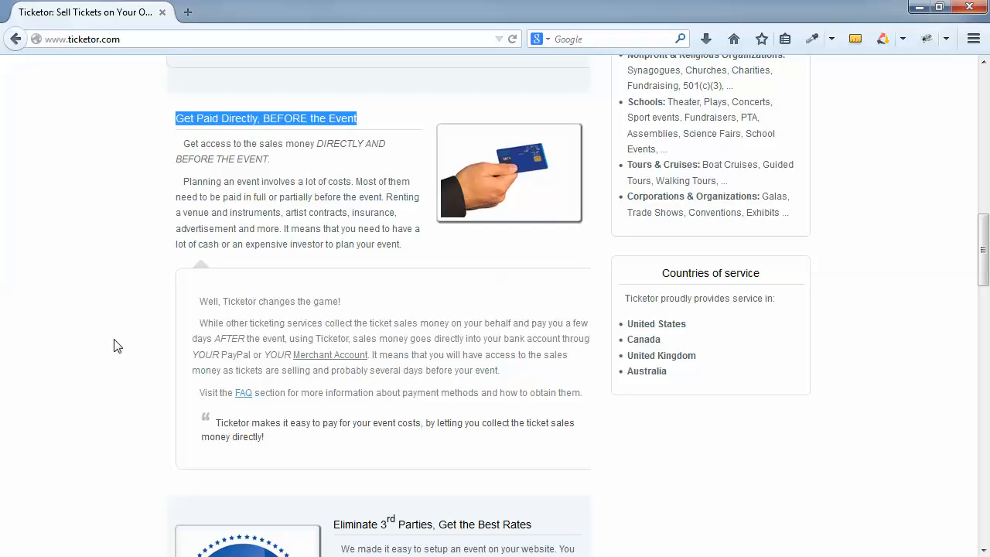
pyautogui.moveTo(325, 158)
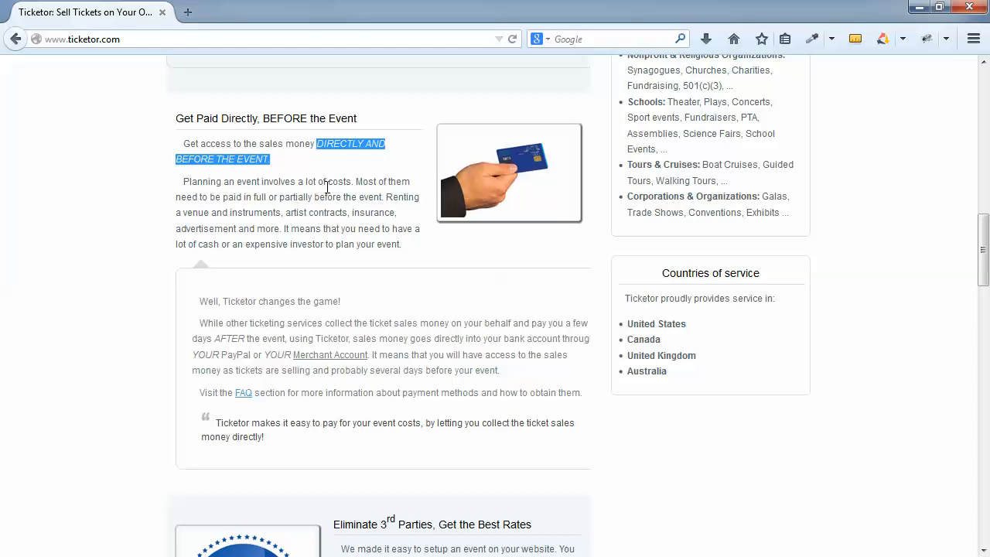
pyautogui.scroll(-3)
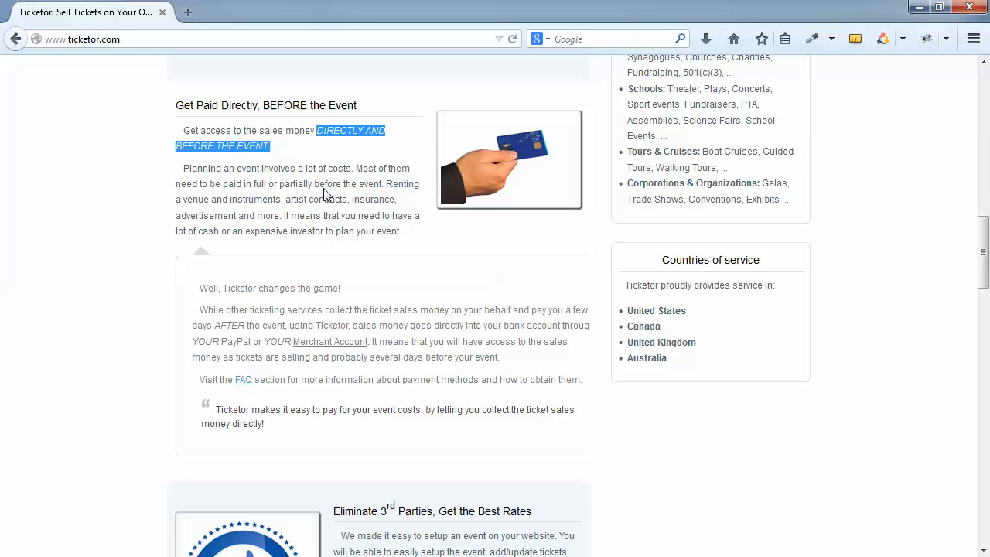
pyautogui.scroll(-3)
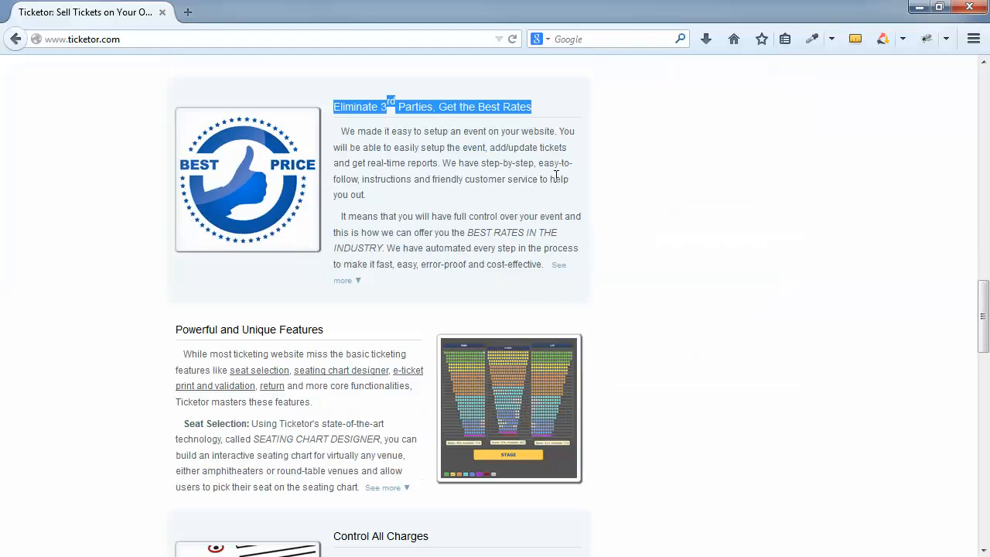
pyautogui.moveTo(507, 209)
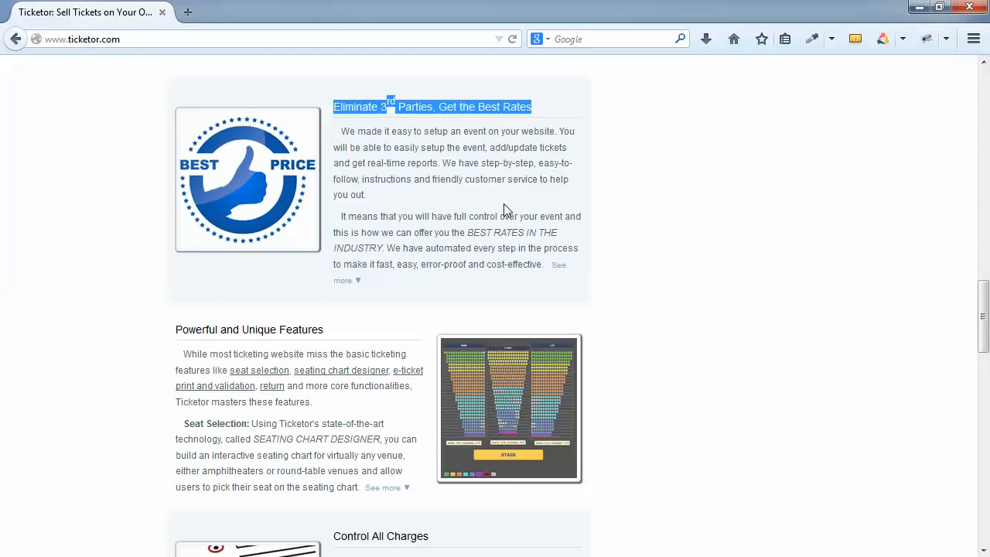
pyautogui.scroll(3)
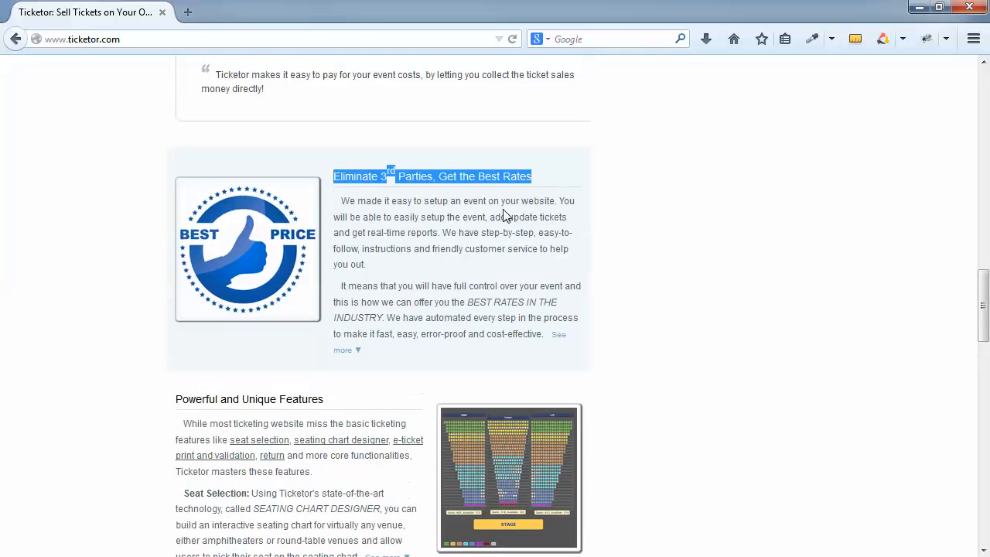
pyautogui.scroll(-3)
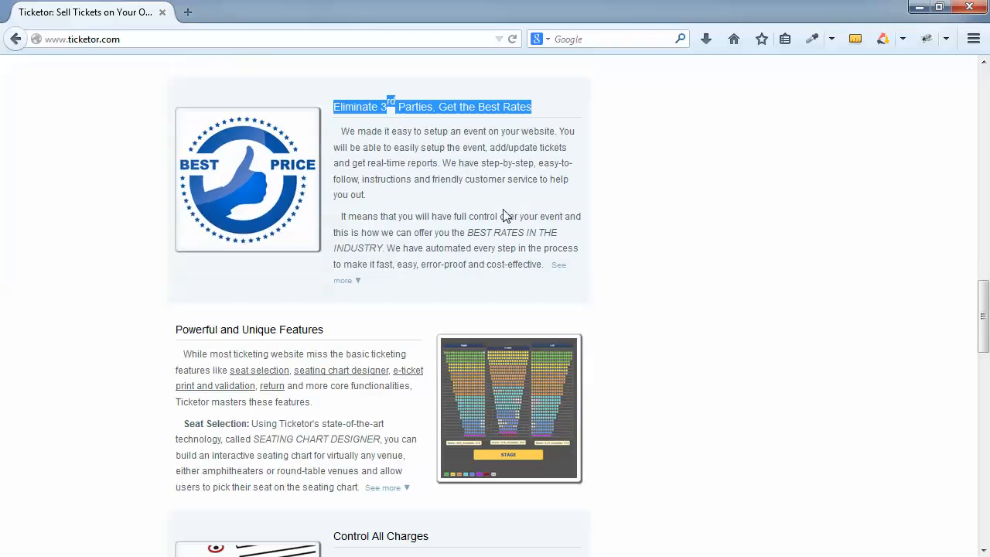
# Expand 'Eliminate 3rd Parties, Get the Best Rates' and highlight its best-rates quote
pyautogui.click(342, 274)
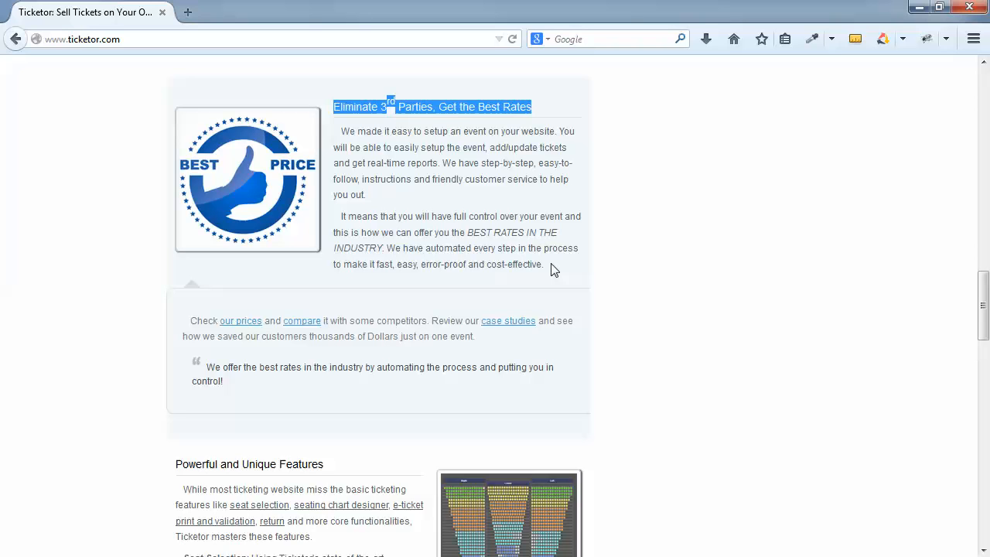
pyautogui.moveTo(207, 371)
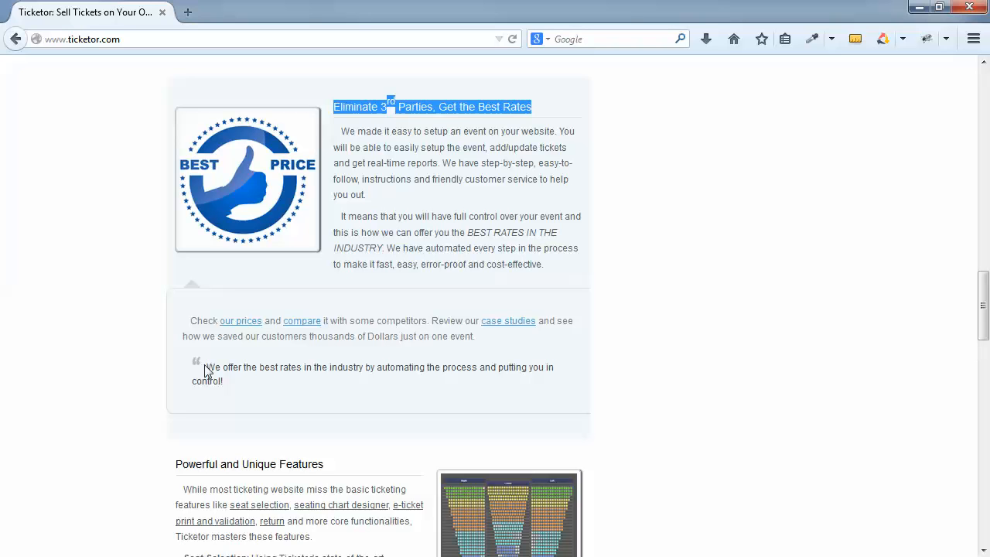
pyautogui.moveTo(206, 366); pyautogui.dragTo(229, 380)
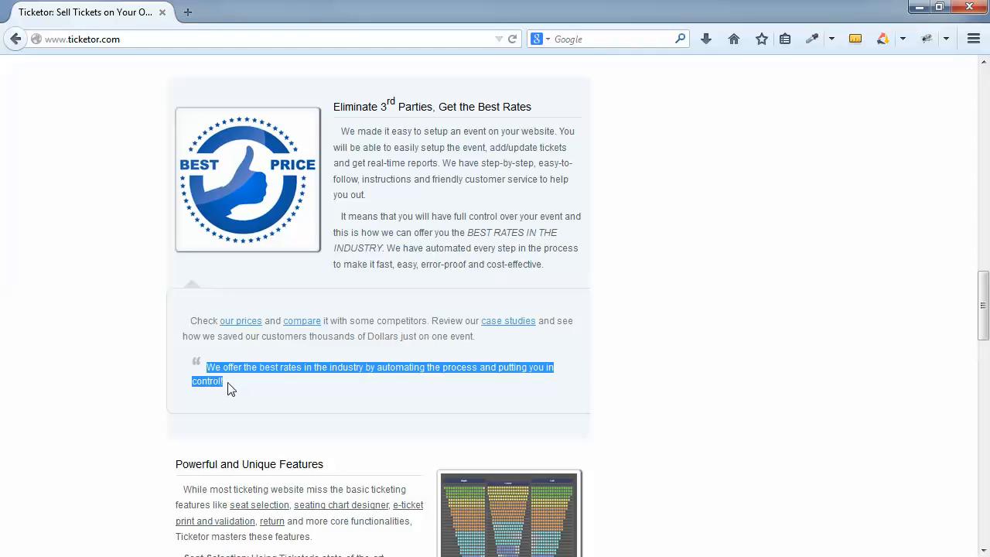
pyautogui.scroll(-3)
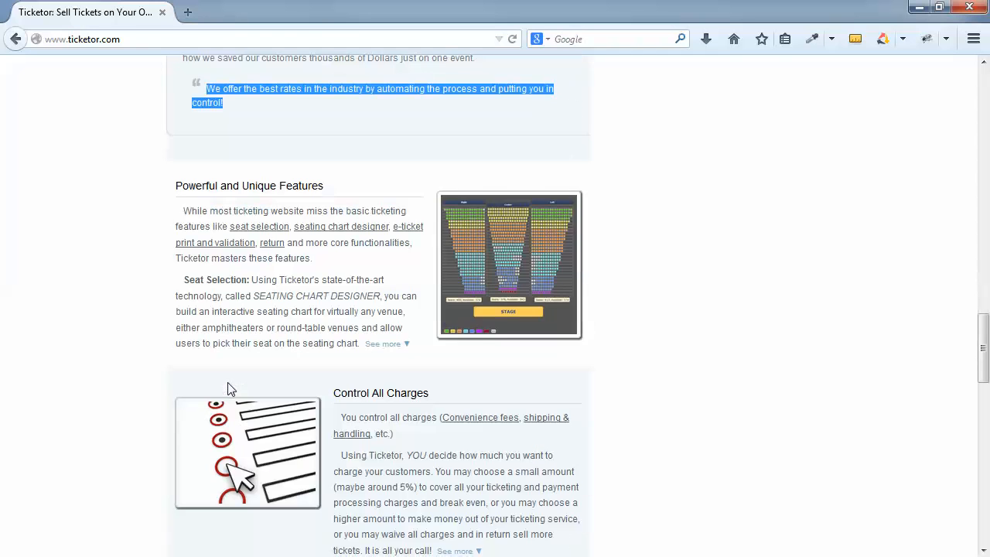
pyautogui.scroll(-3)
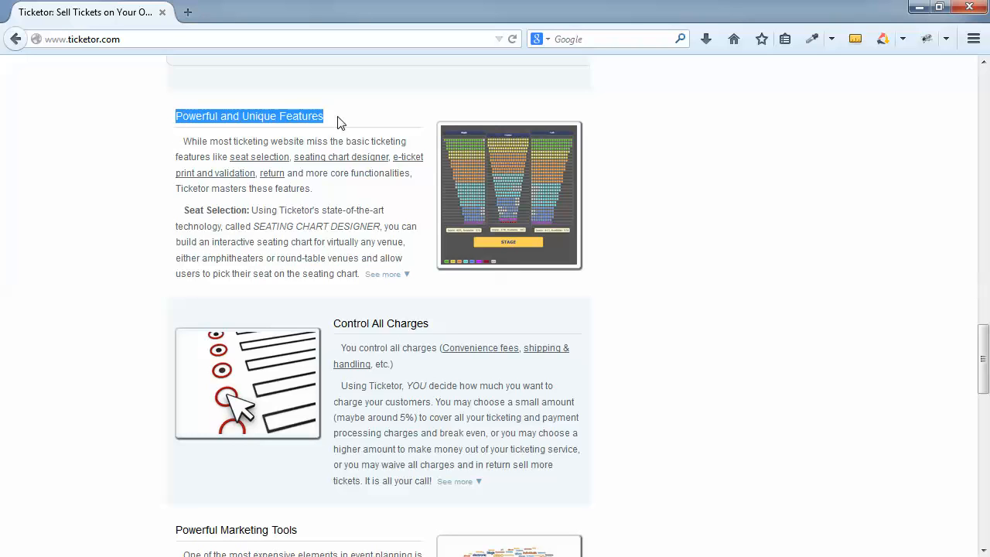
pyautogui.moveTo(225, 158)
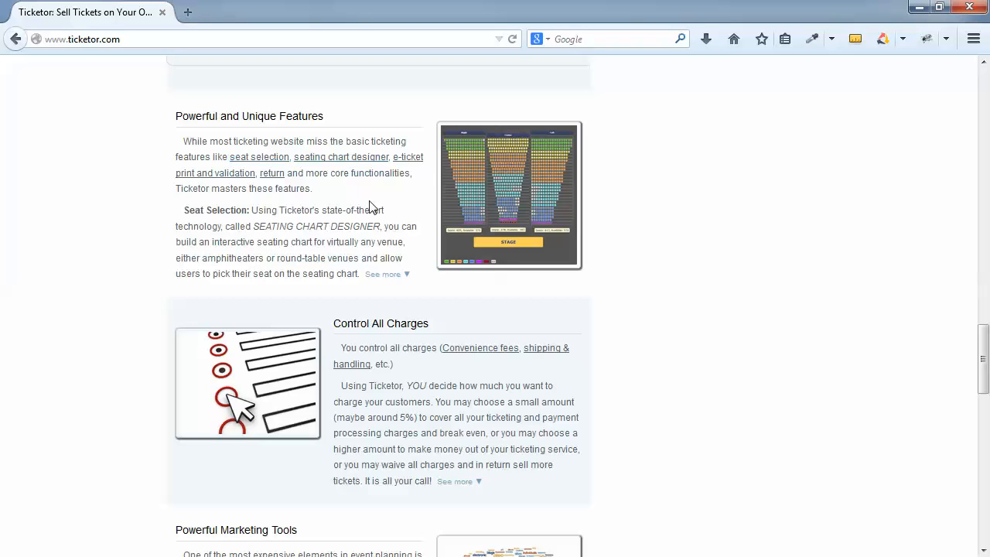
pyautogui.moveTo(341, 168)
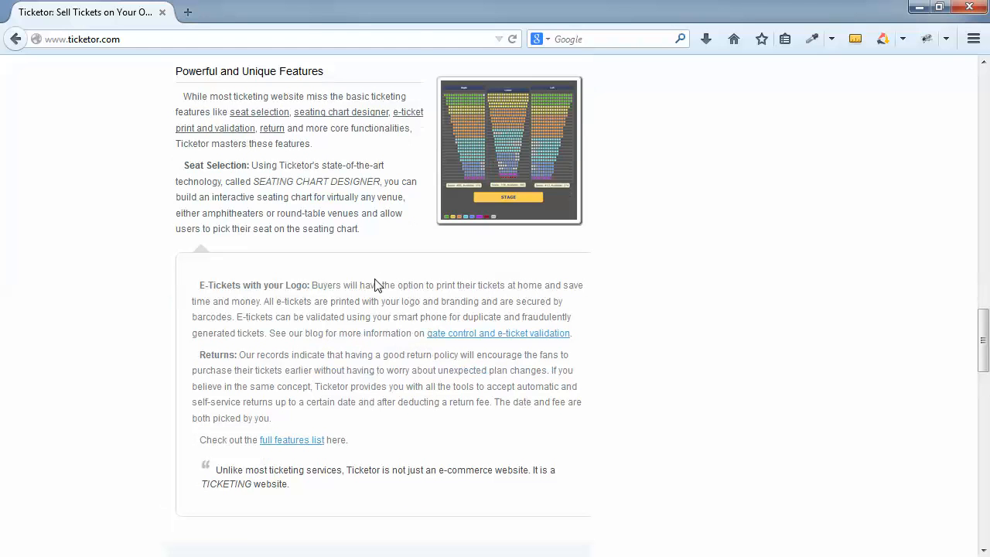
pyautogui.scroll(-3)
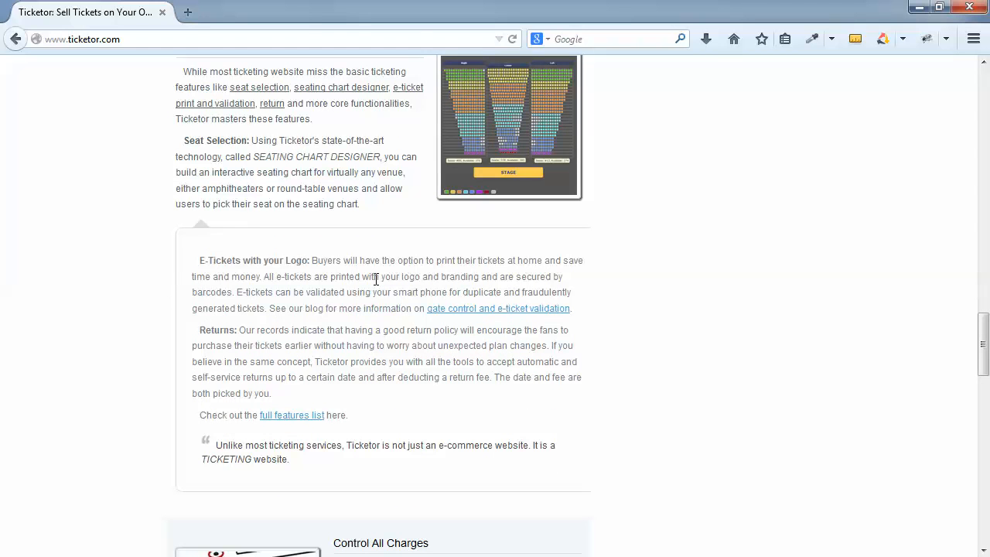
pyautogui.moveTo(342, 280)
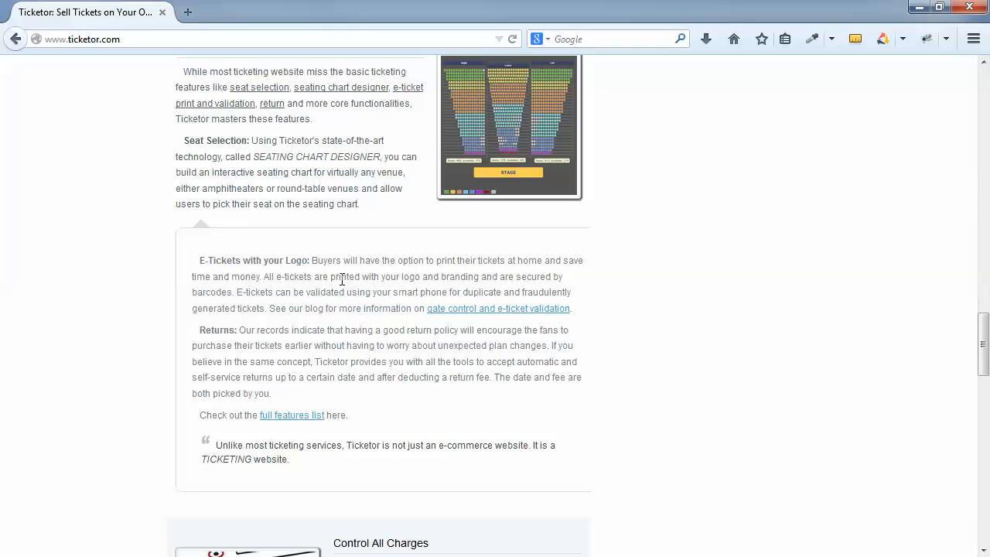
pyautogui.scroll(-3)
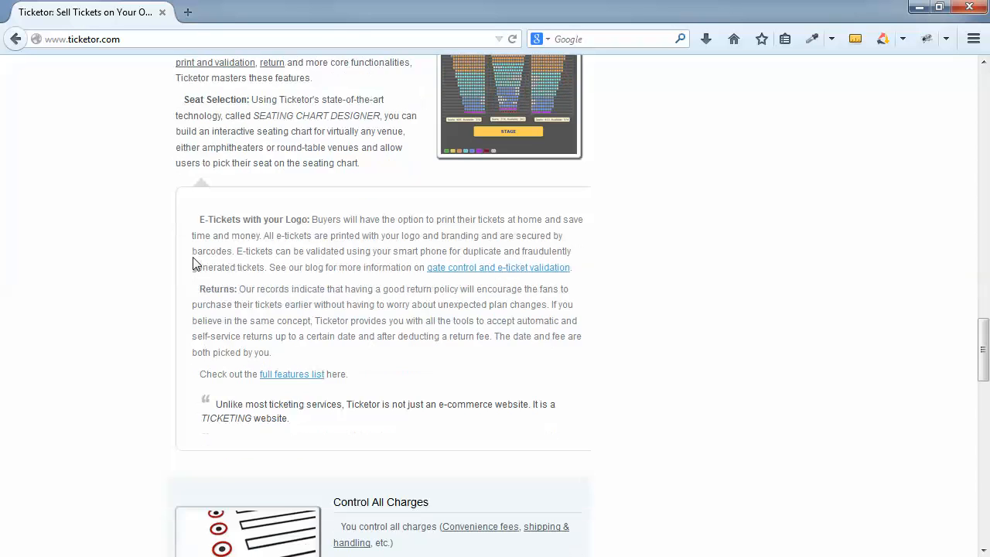
pyautogui.scroll(3)
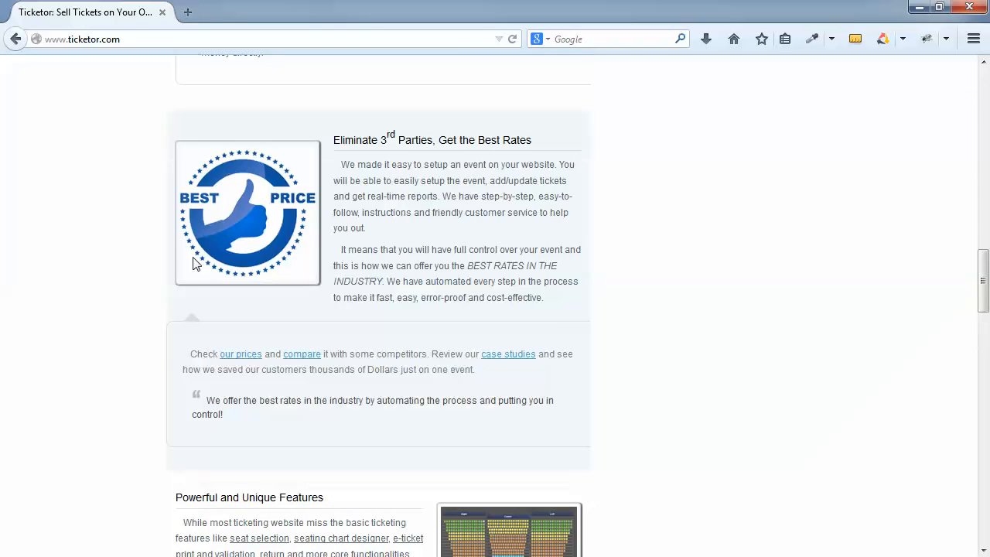
pyautogui.scroll(3)
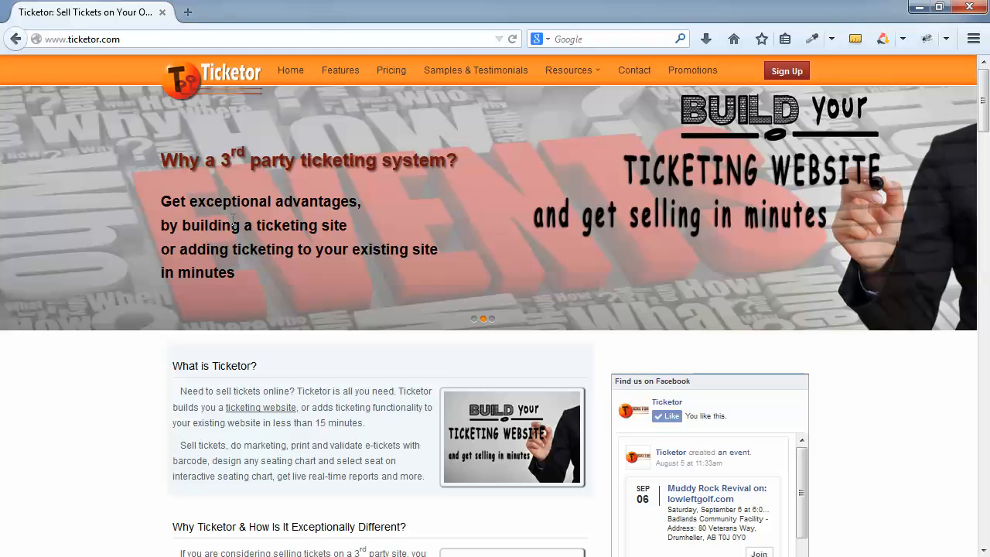
# Go to Features, then Pricing, and price a $50.00 ticket in the Cost Calculator
pyautogui.click(340, 69)
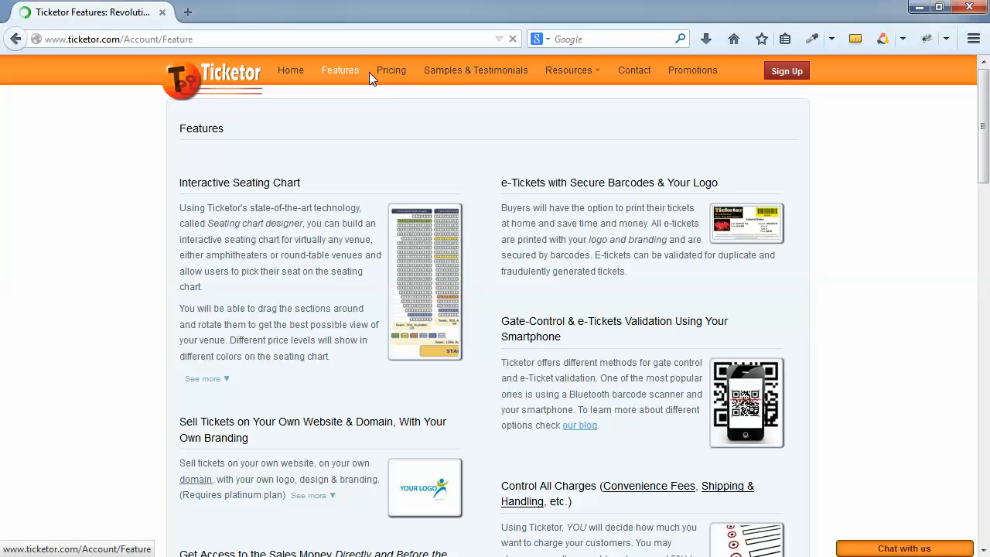
pyautogui.click(391, 69)
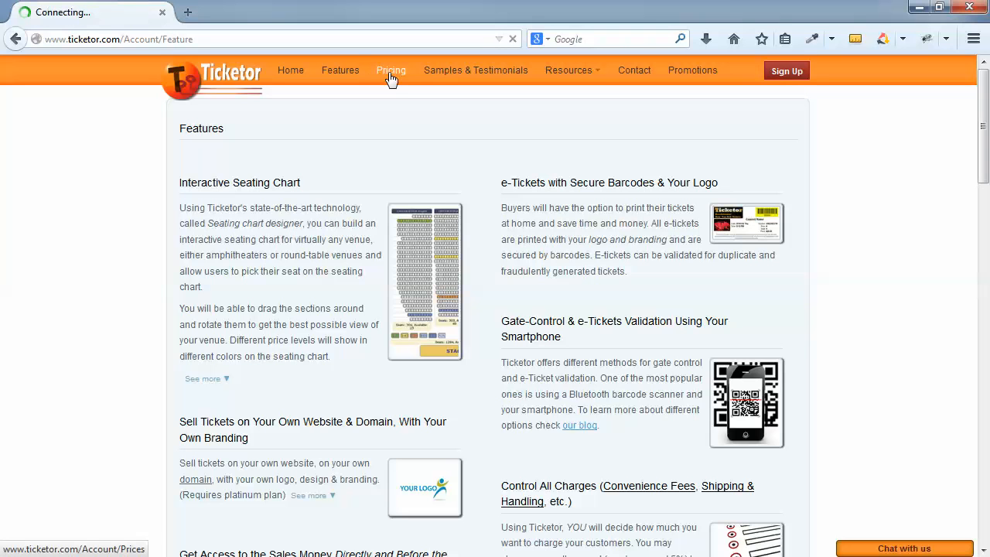
pyautogui.click(391, 70)
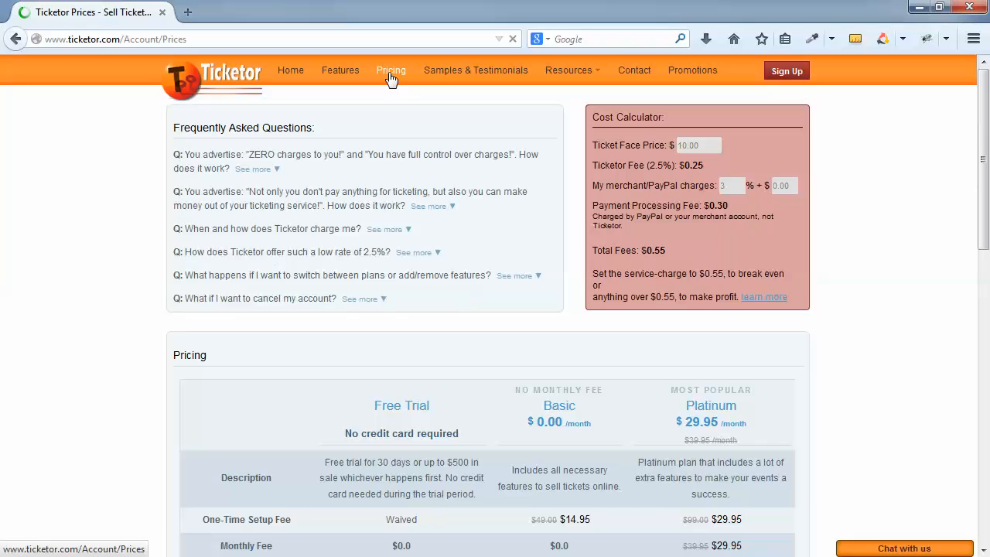
pyautogui.click(391, 70)
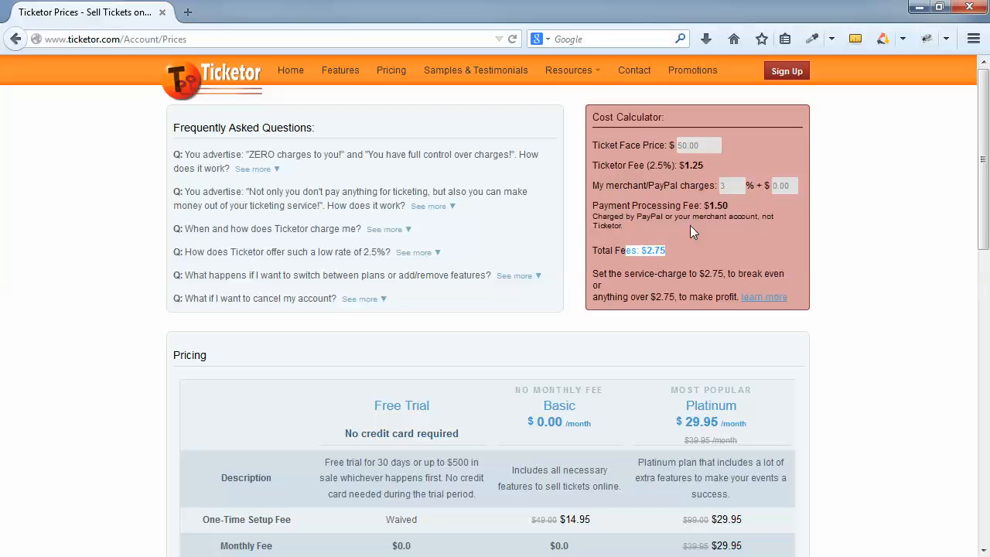
pyautogui.moveTo(719, 236)
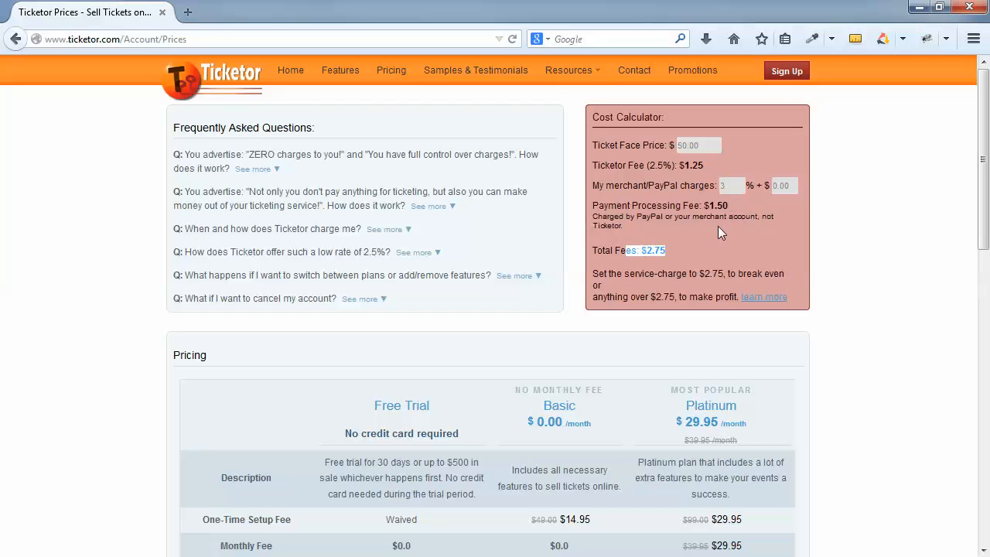
pyautogui.moveTo(461, 80)
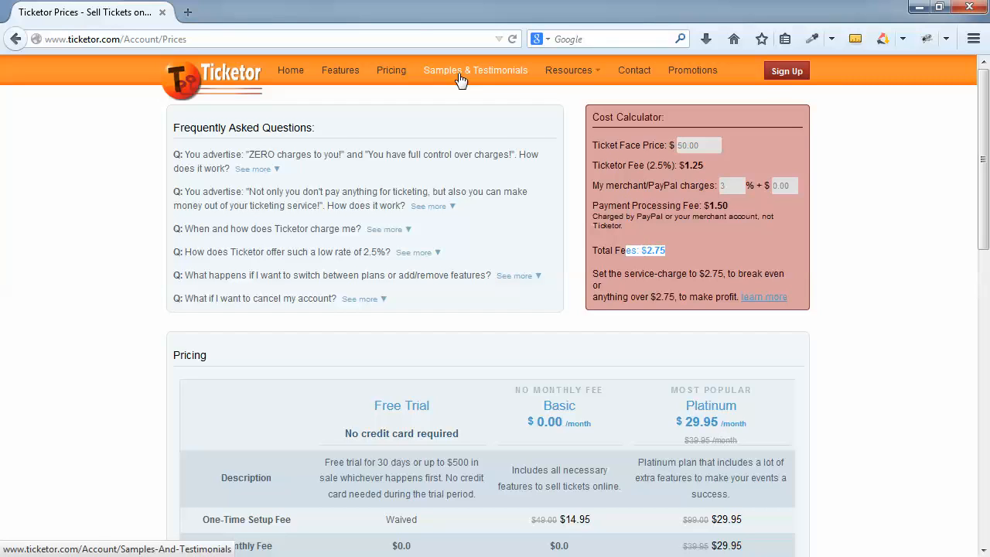
# Open Samples & Testimonials from the navigation bar, then point at the Resources menu
pyautogui.click(475, 70)
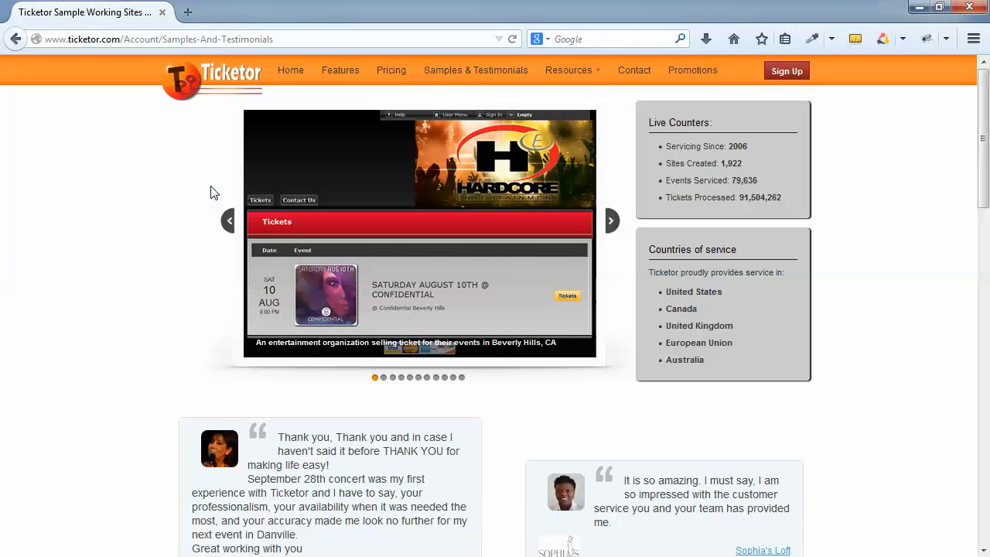
pyautogui.click(569, 70)
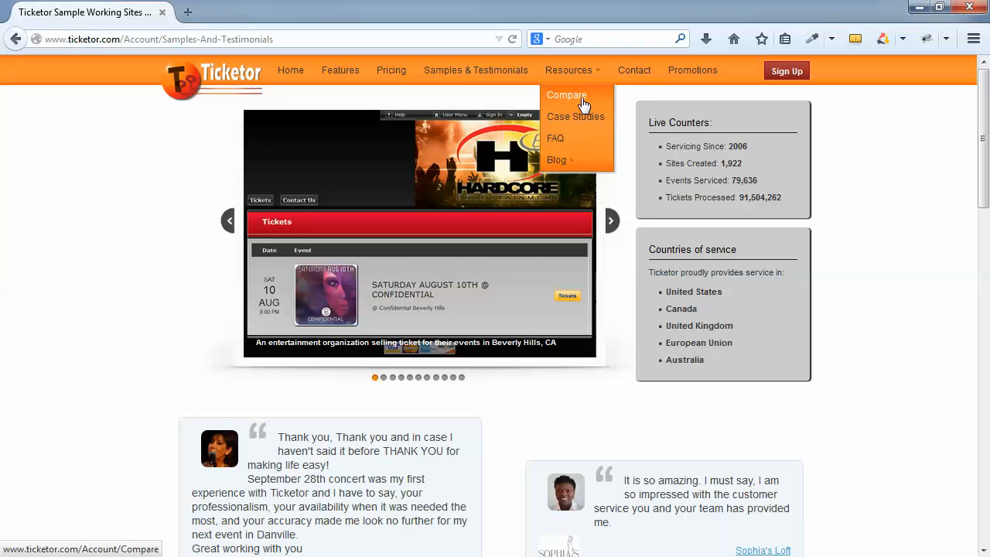
pyautogui.moveTo(555, 138)
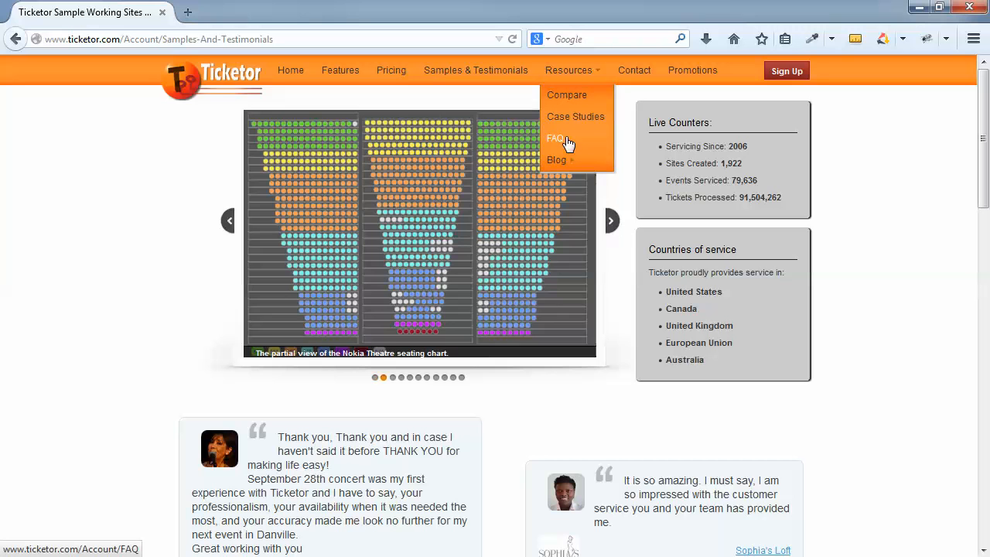
pyautogui.moveTo(557, 160)
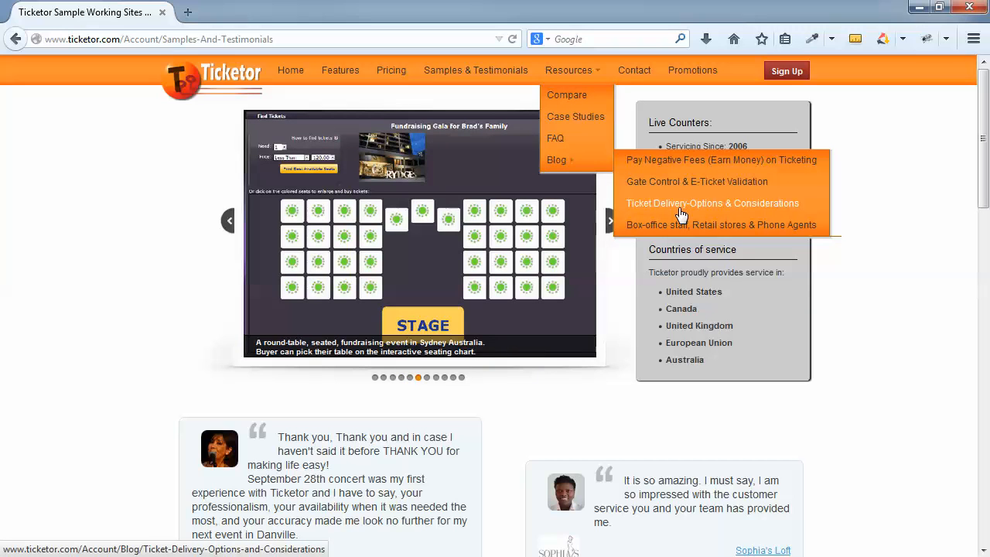
pyautogui.moveTo(682, 238)
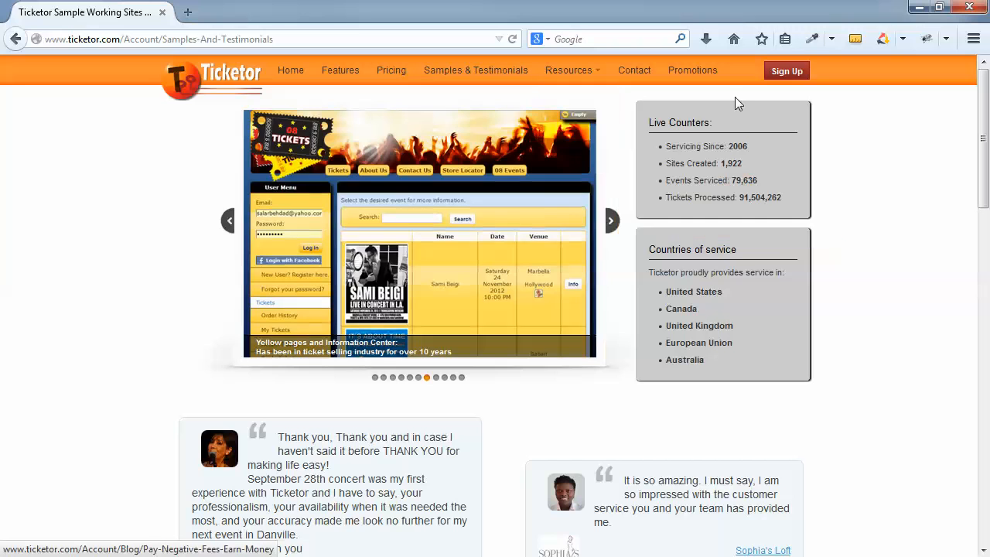
# Open Sign Up and fill the Email box with the suggested address starting with 'k'
pyautogui.click(785, 70)
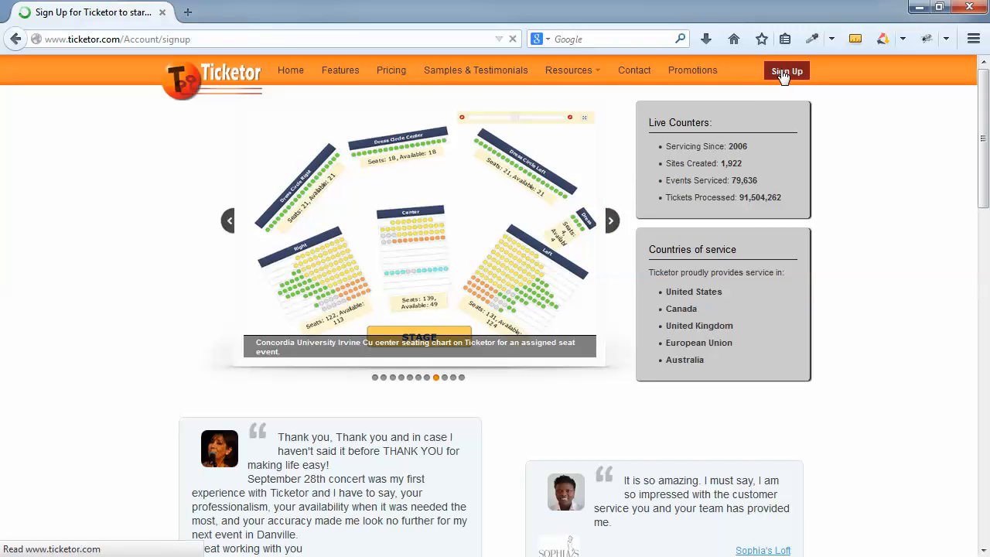
pyautogui.click(785, 71)
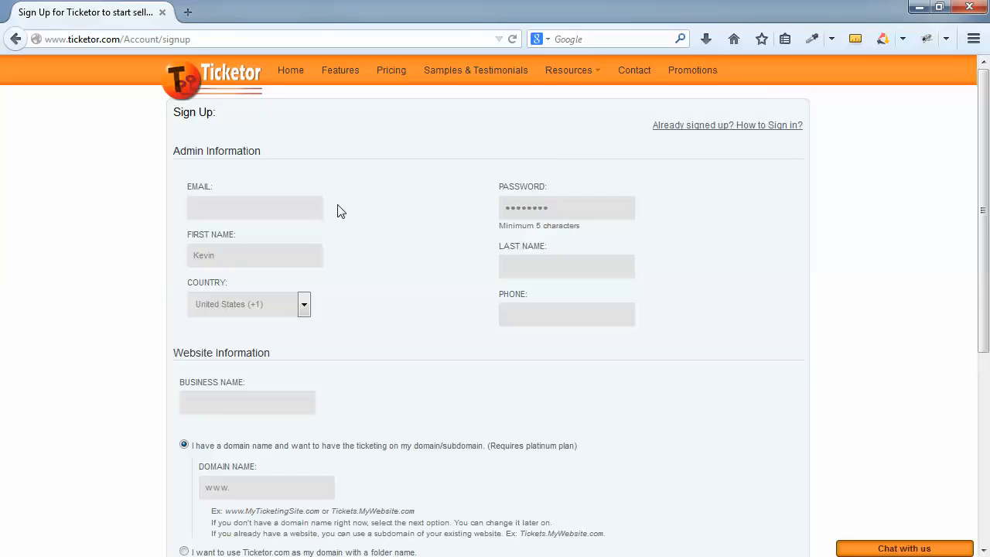
pyautogui.moveTo(260, 151)
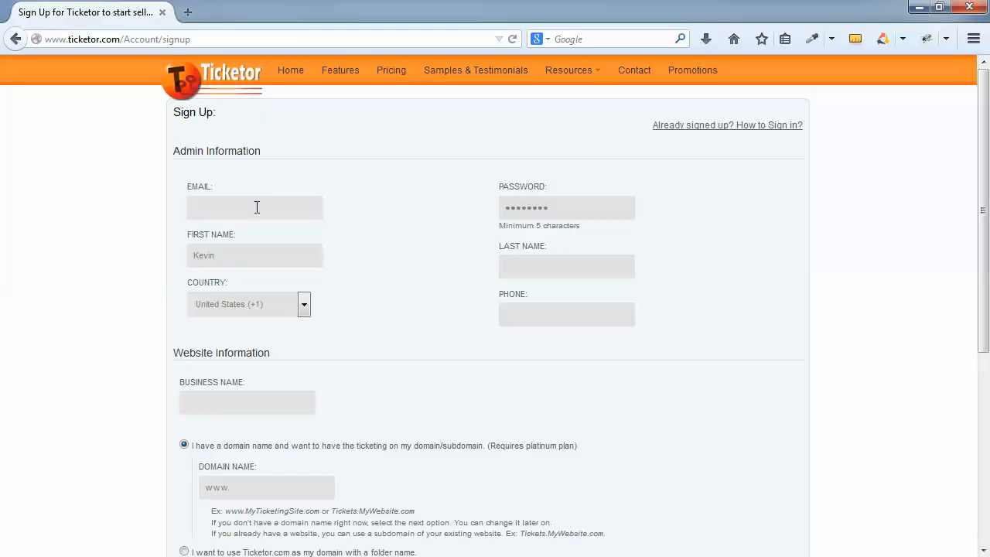
pyautogui.click(255, 208)
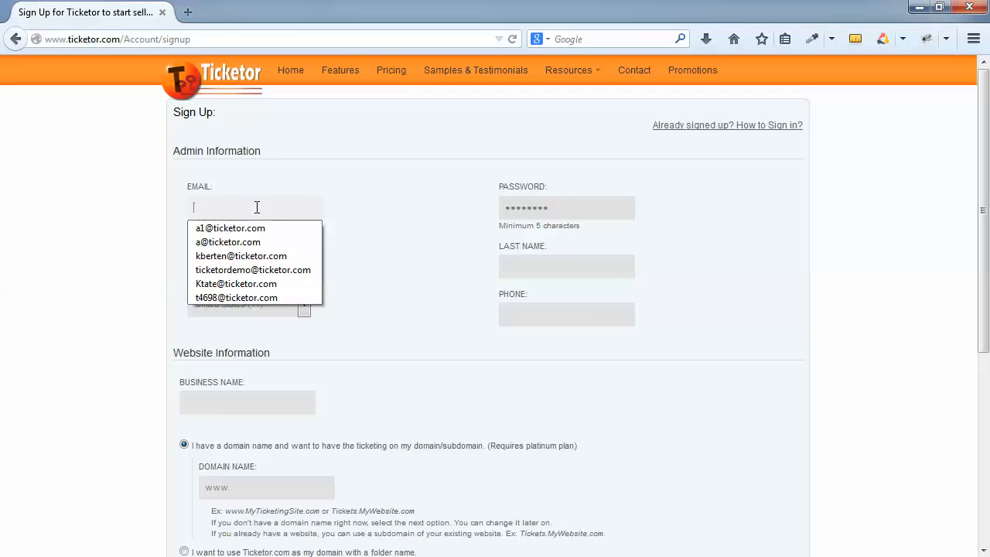
pyautogui.moveTo(249, 228)
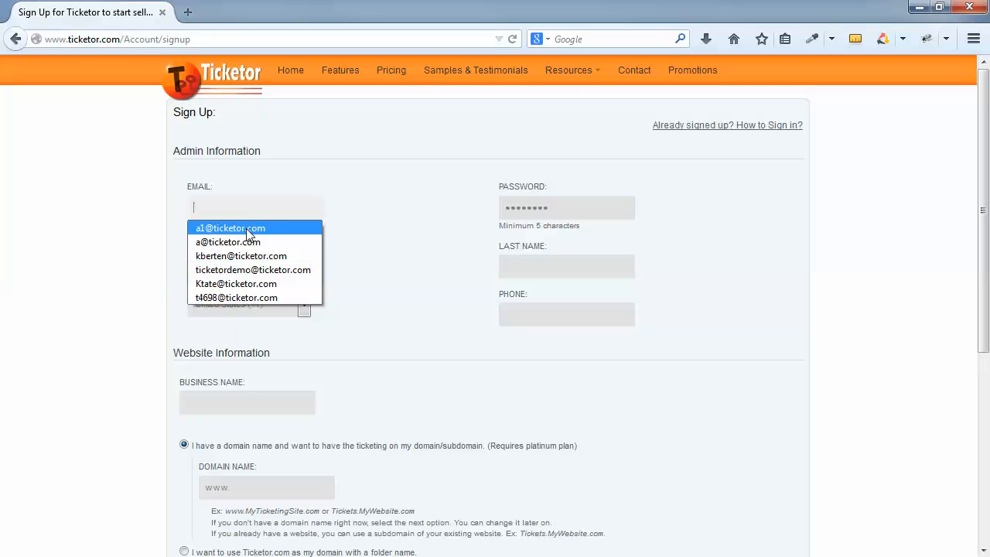
pyautogui.write('k')
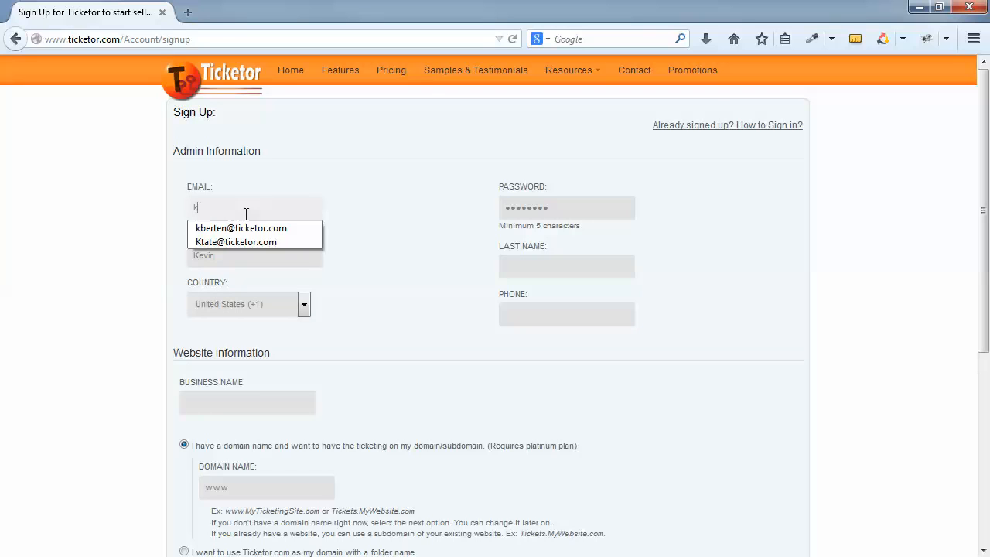
pyautogui.click(235, 242)
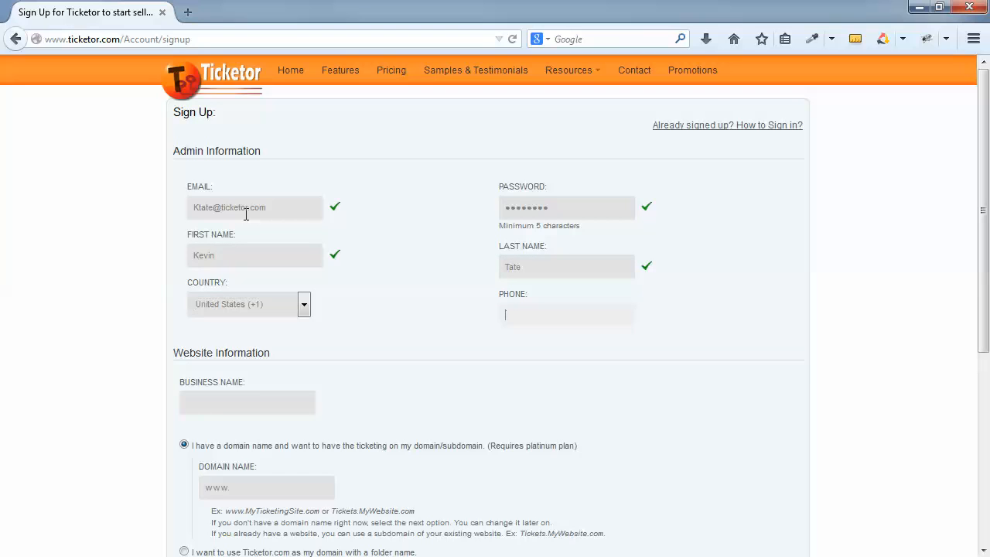
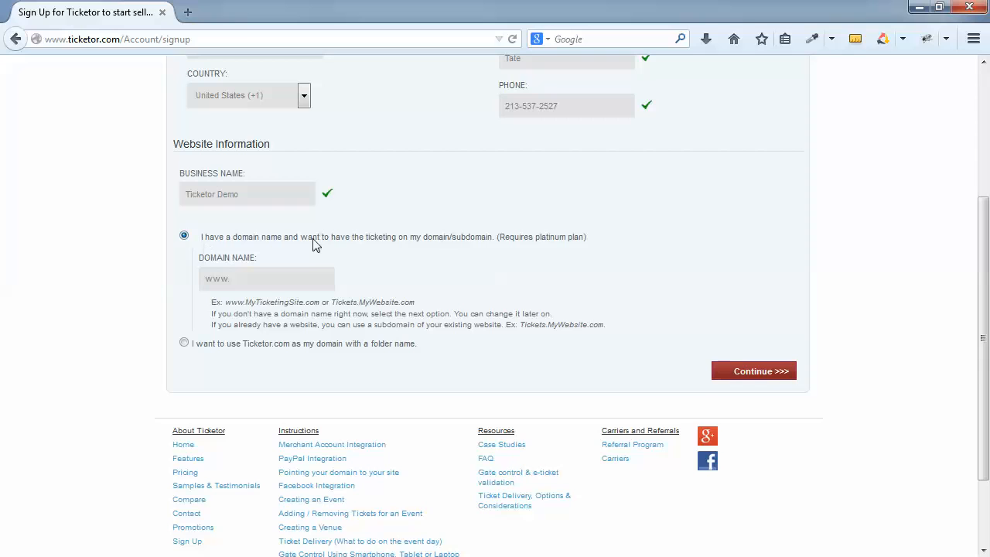
# Enter the phone number starting 213 and fill in the business name
pyautogui.doubleClick(310, 343)
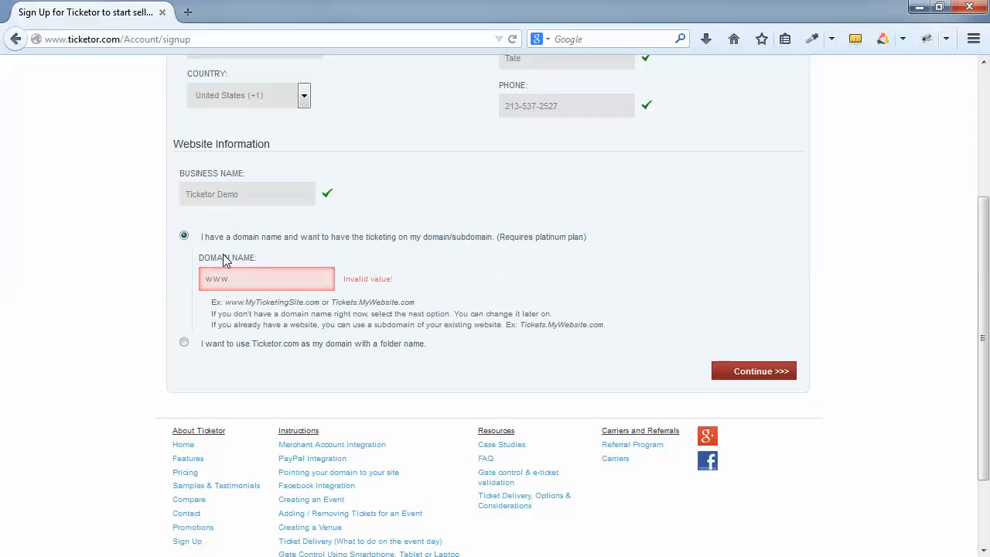
# Enter TicketorDemo.com as the domain, replacing 'www' with a Tickets subdomain
pyautogui.click(267, 278)
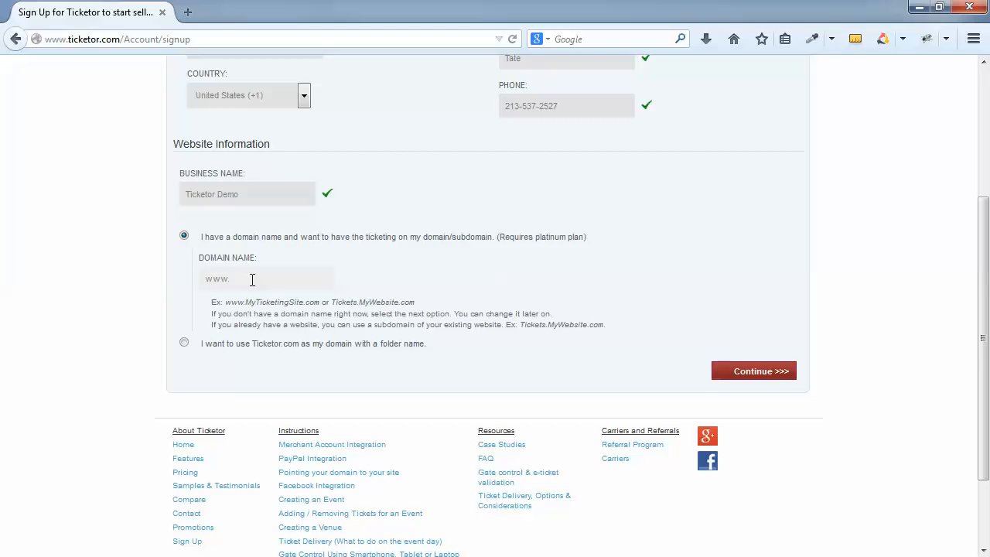
pyautogui.write('Ticket')
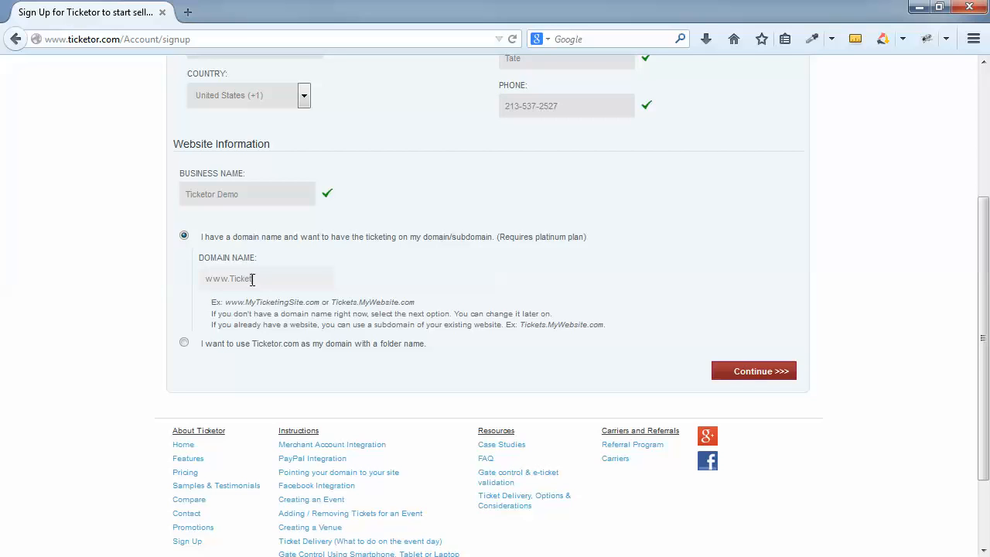
pyautogui.write('orDemo.com')
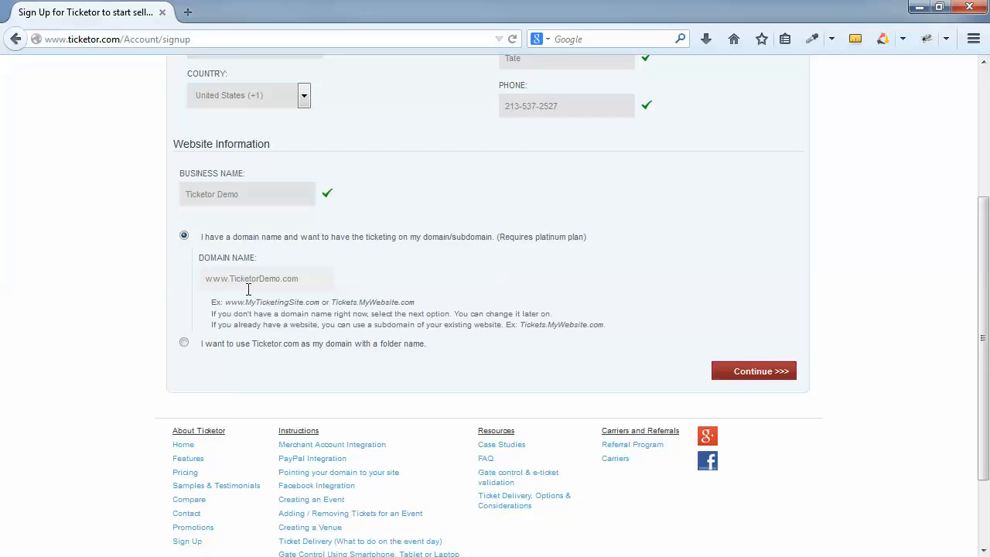
pyautogui.moveTo(277, 308)
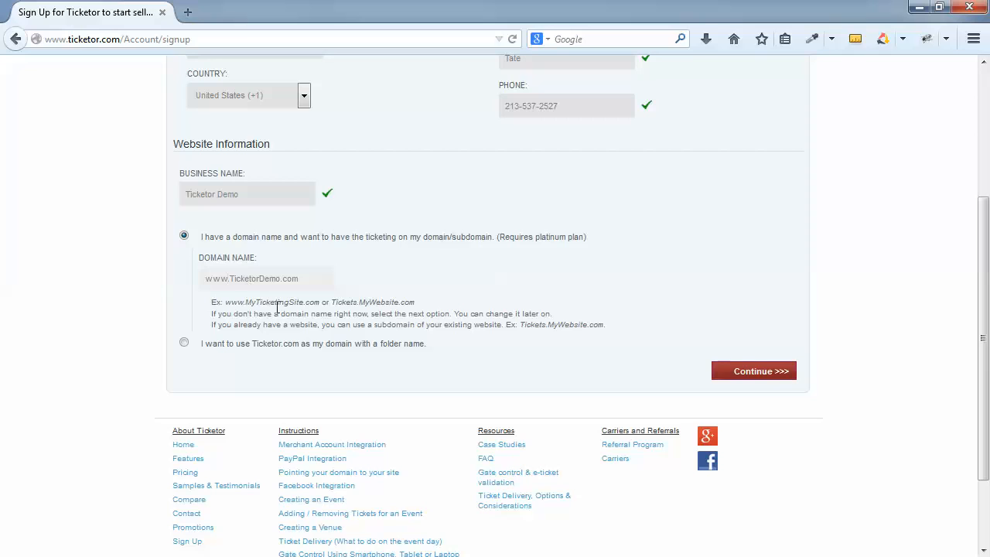
pyautogui.doubleClick(215, 278)
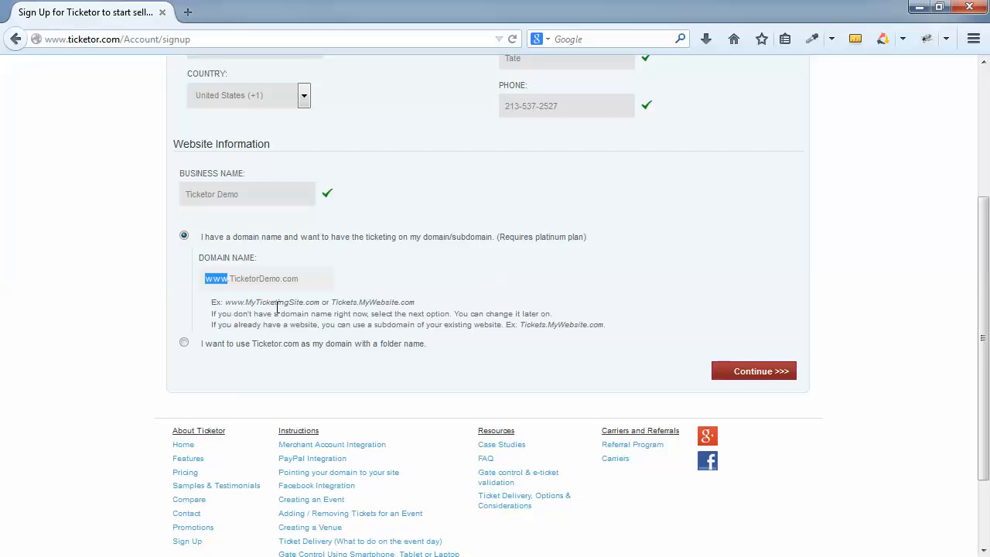
pyautogui.write('Tickets')
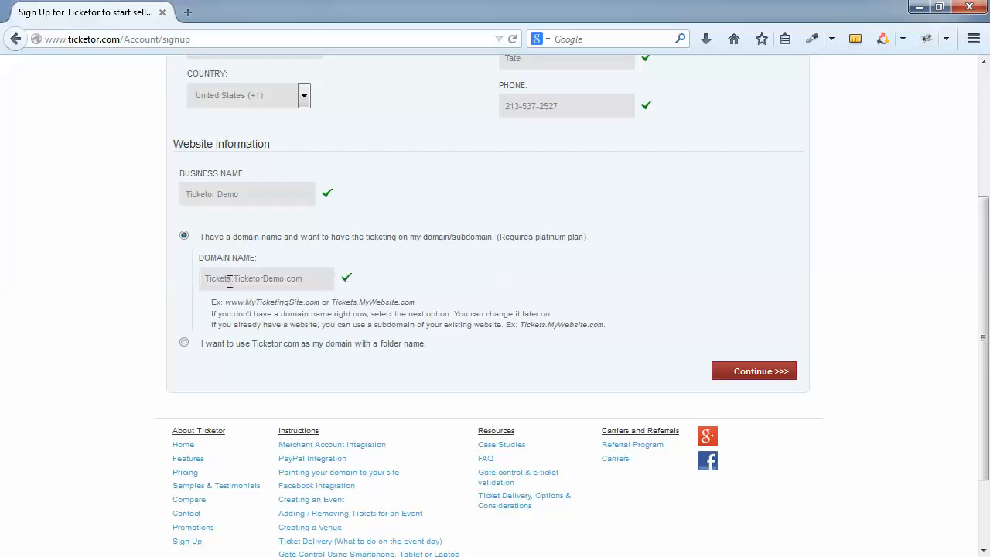
pyautogui.write('.')
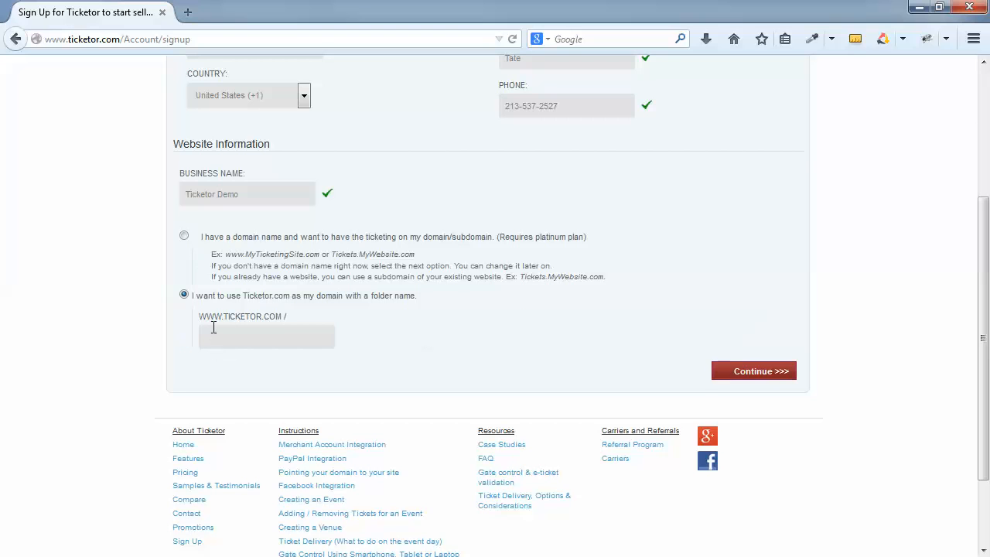
pyautogui.moveTo(371, 304)
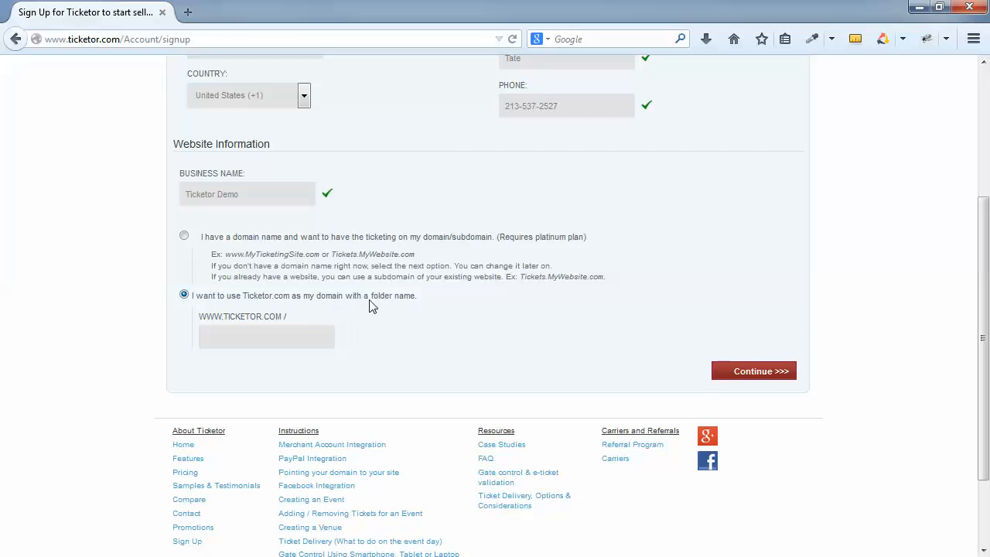
pyautogui.moveTo(308, 330)
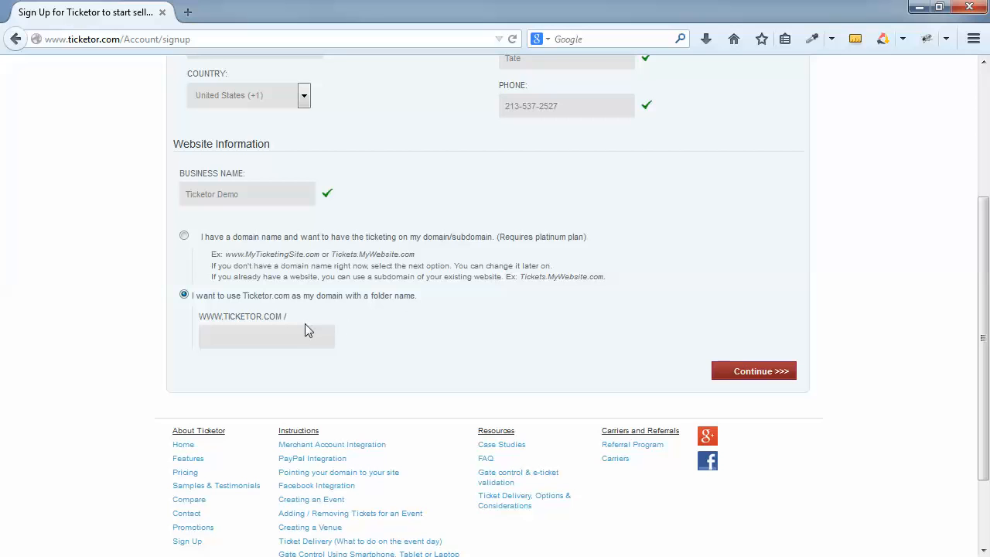
pyautogui.moveTo(292, 325)
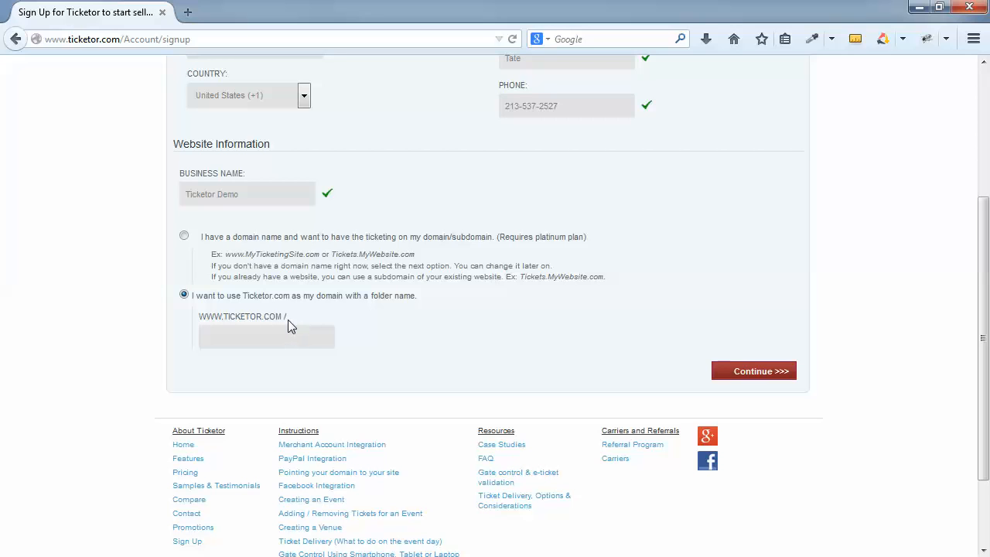
# Enter TicketorDemo as the Ticketor.com folder name and highlight it
pyautogui.write('TicketorDemo')
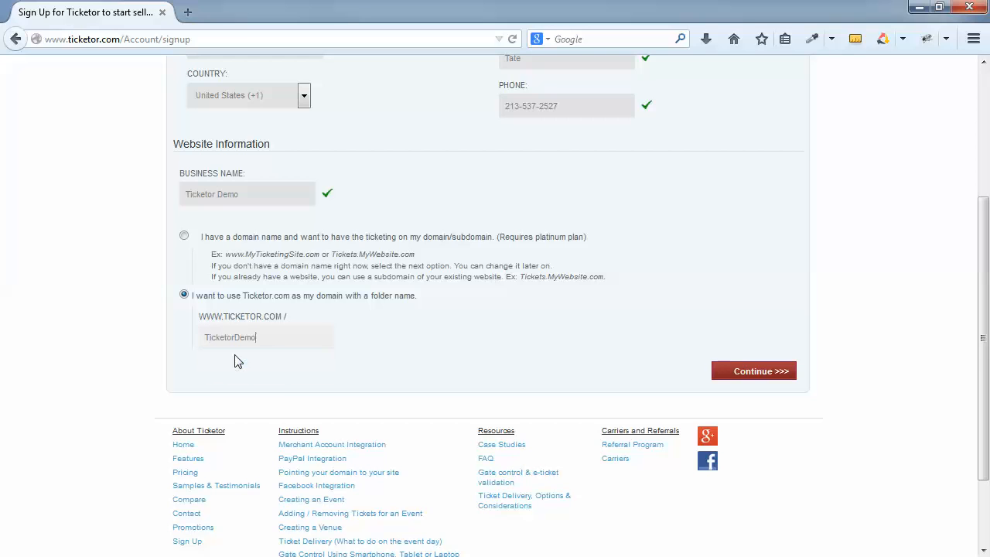
pyautogui.moveTo(206, 323)
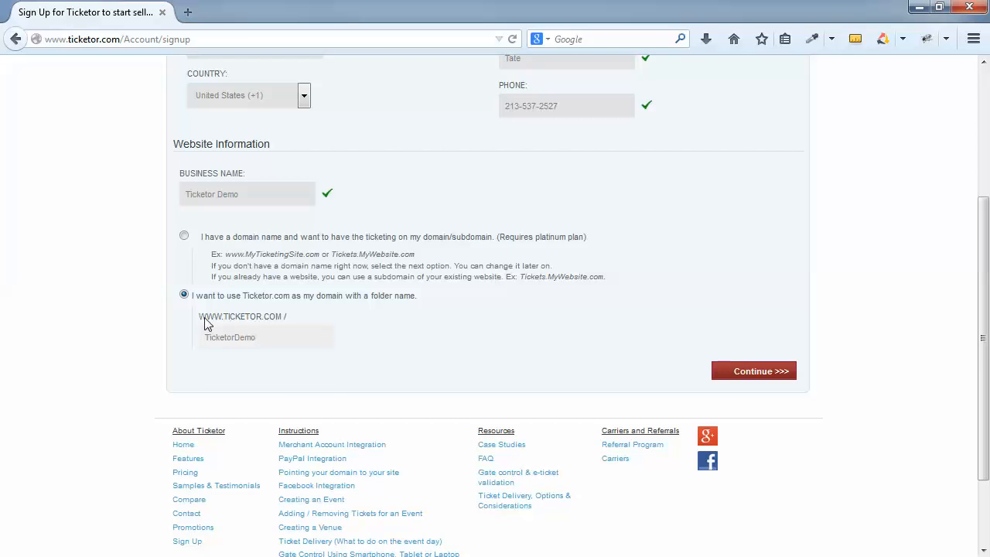
pyautogui.moveTo(273, 325)
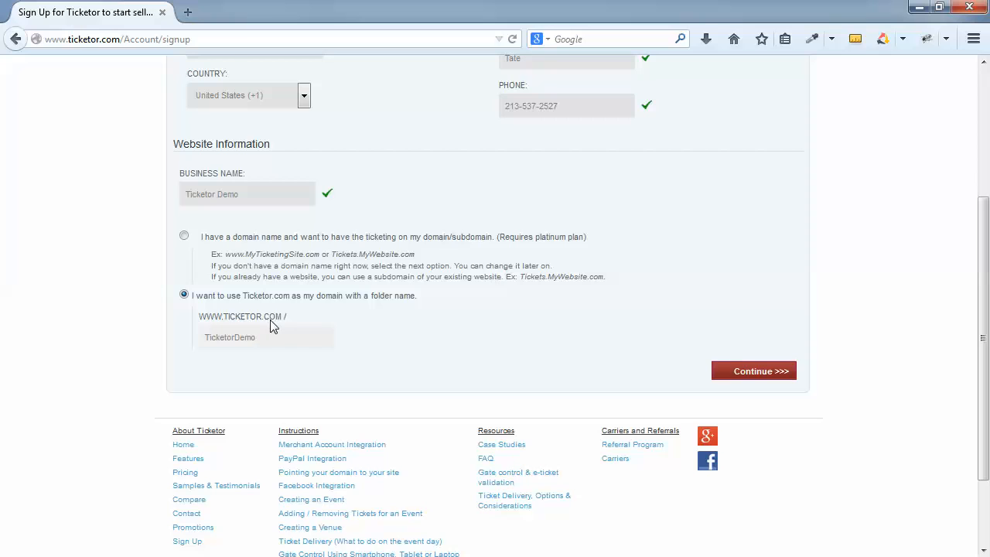
pyautogui.moveTo(234, 324)
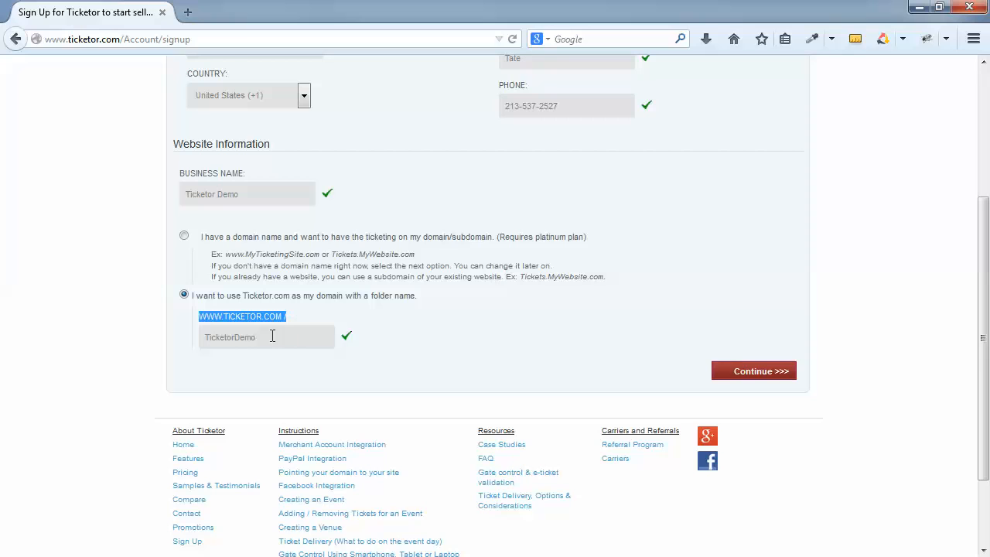
pyautogui.doubleClick(230, 337)
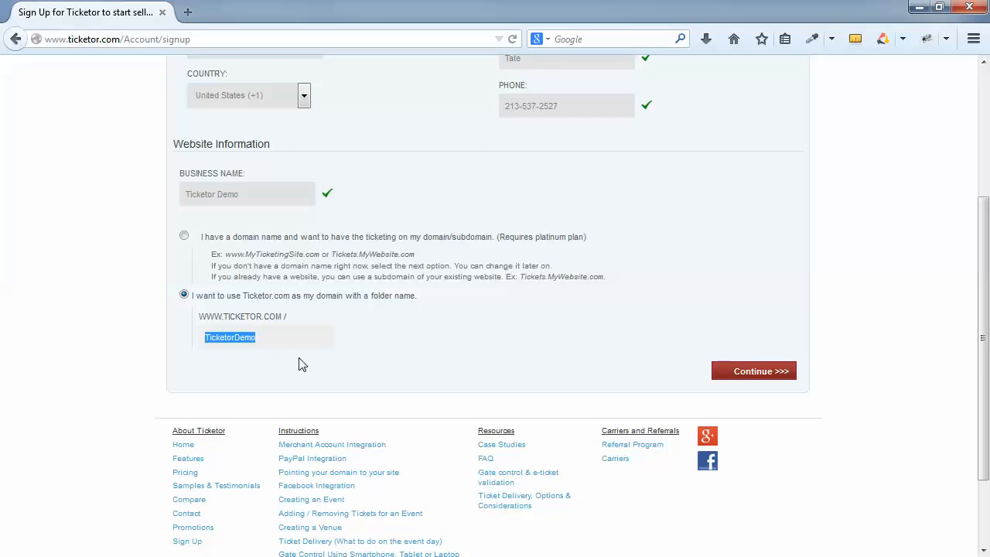
pyautogui.moveTo(603, 365)
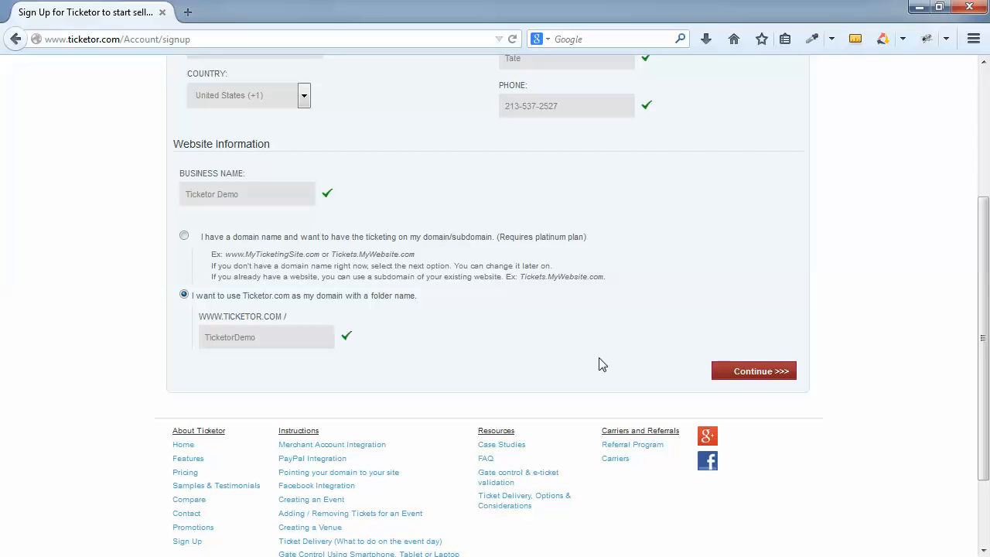
pyautogui.moveTo(753, 371)
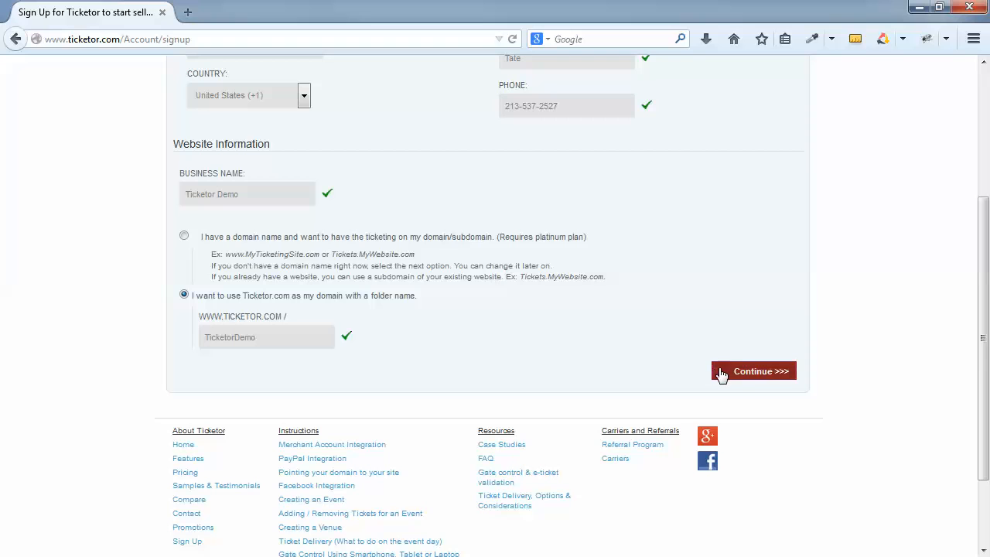
# Submit with Continue >>> and choose the $29.95 Platinum plan
pyautogui.click(753, 372)
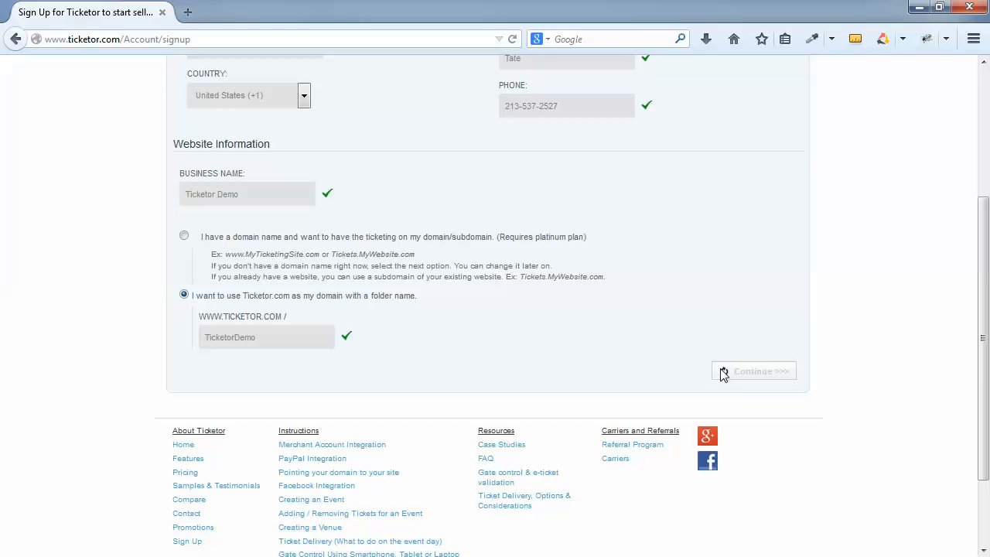
pyautogui.click(753, 371)
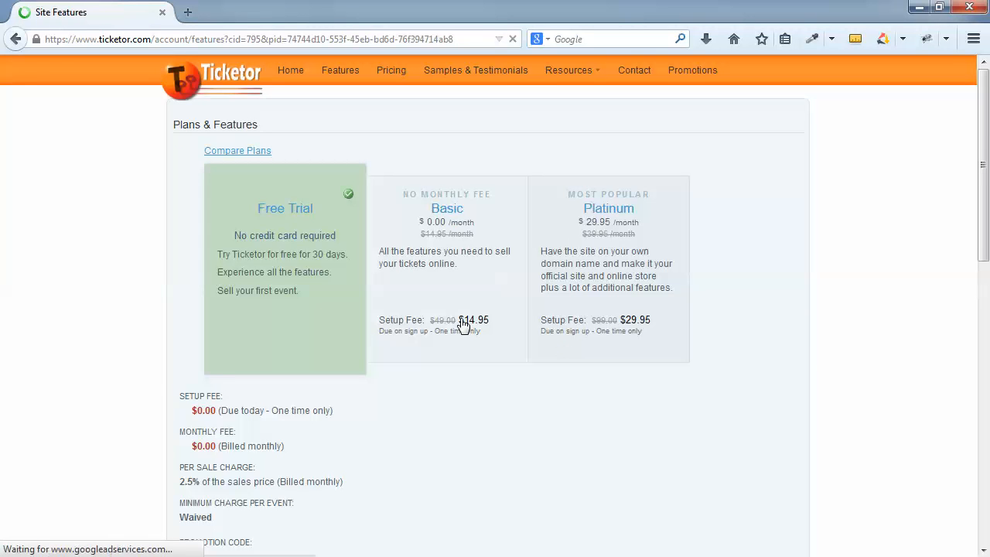
pyautogui.moveTo(305, 261)
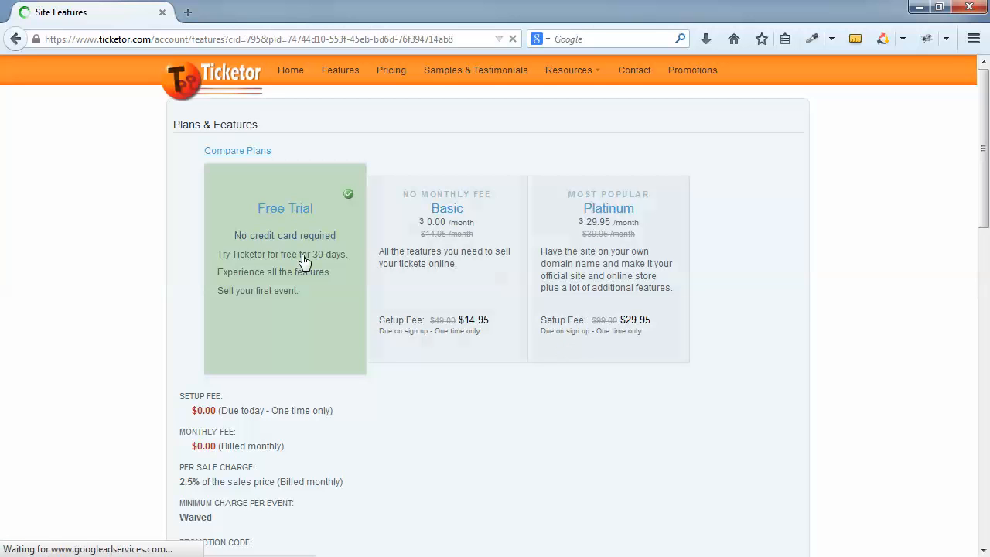
pyautogui.click(608, 208)
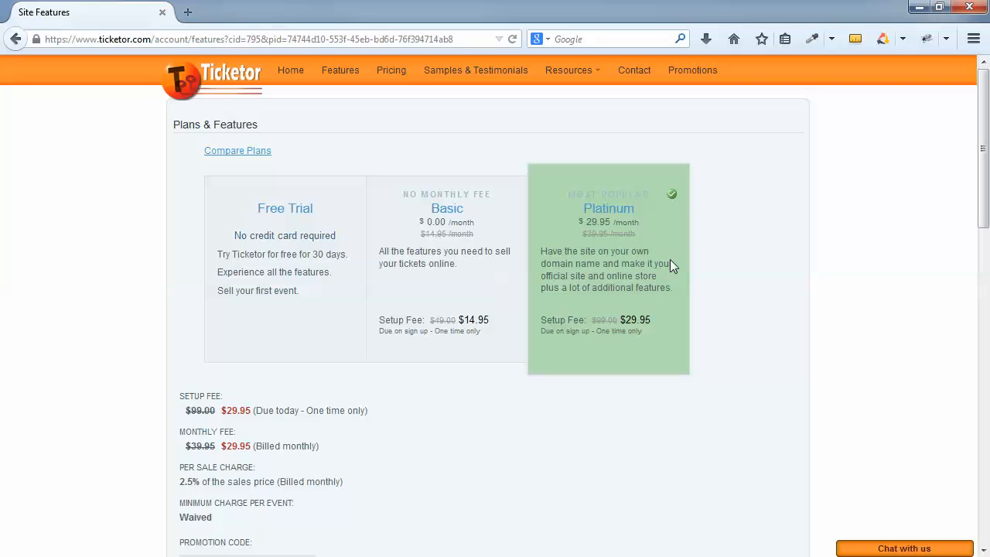
# Scroll down the Plans & Features page toward the Basic plan
pyautogui.scroll(-3)
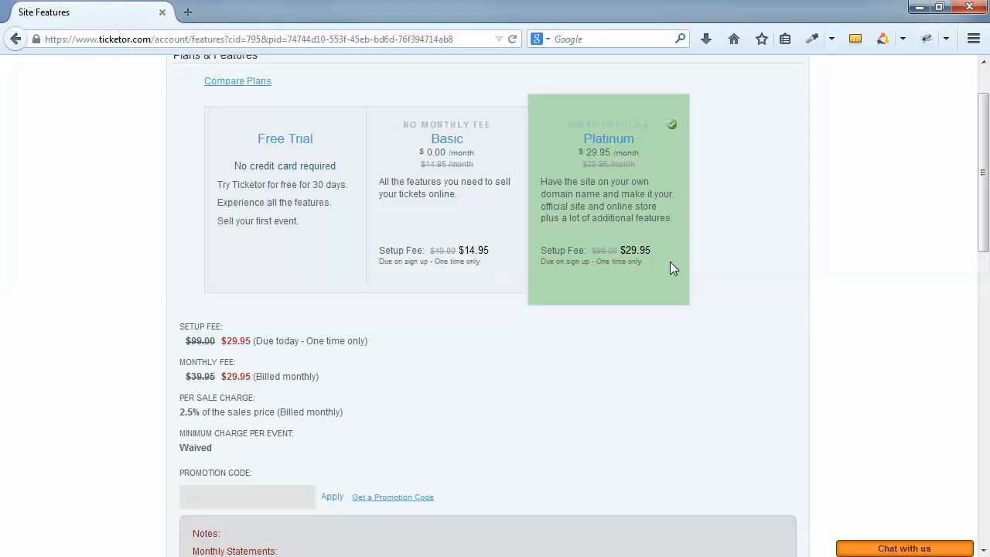
pyautogui.moveTo(286, 143)
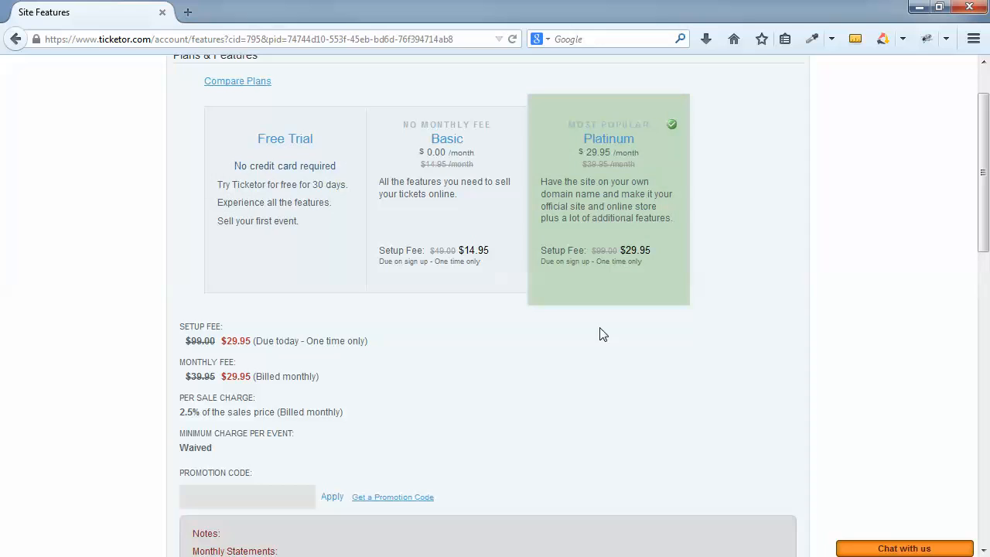
pyautogui.moveTo(613, 236)
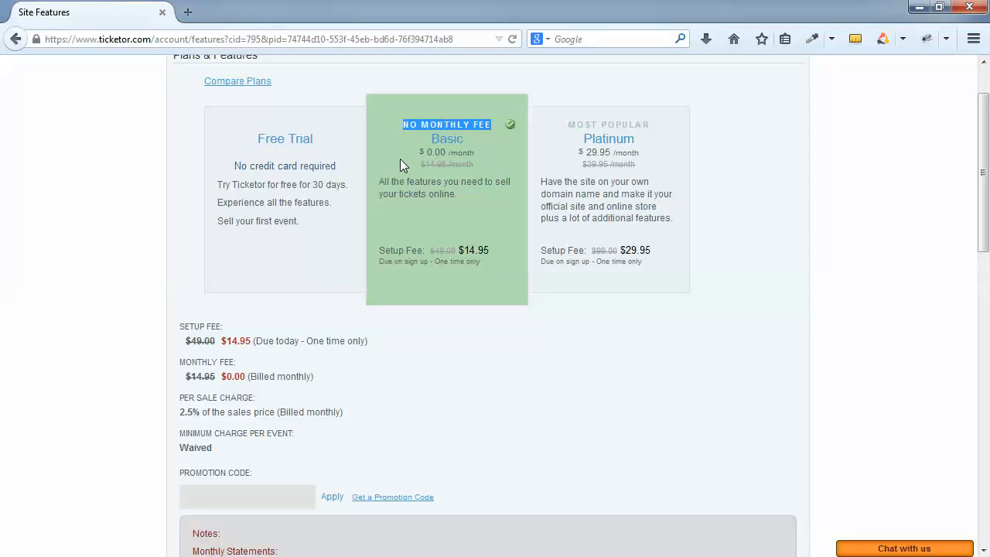
pyautogui.moveTo(420, 214)
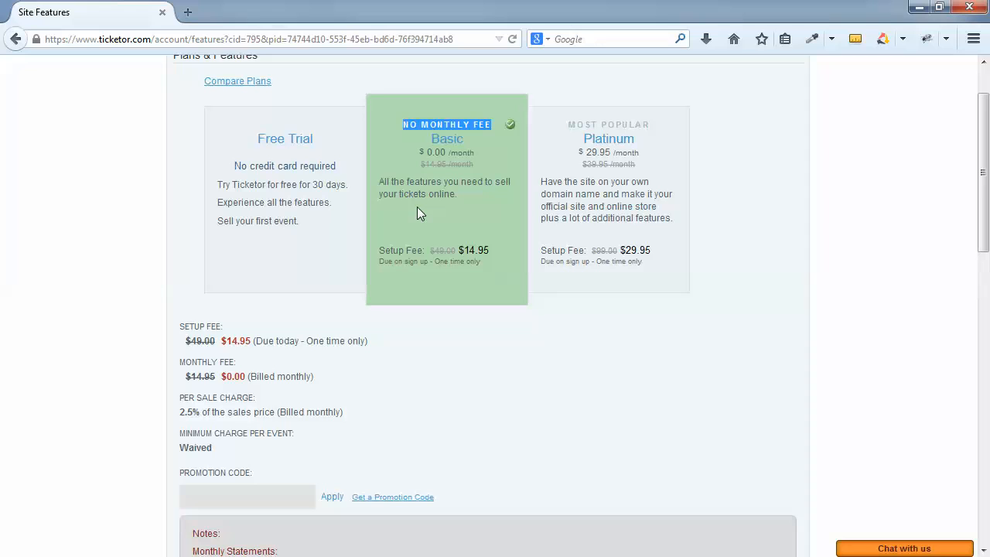
pyautogui.moveTo(499, 216)
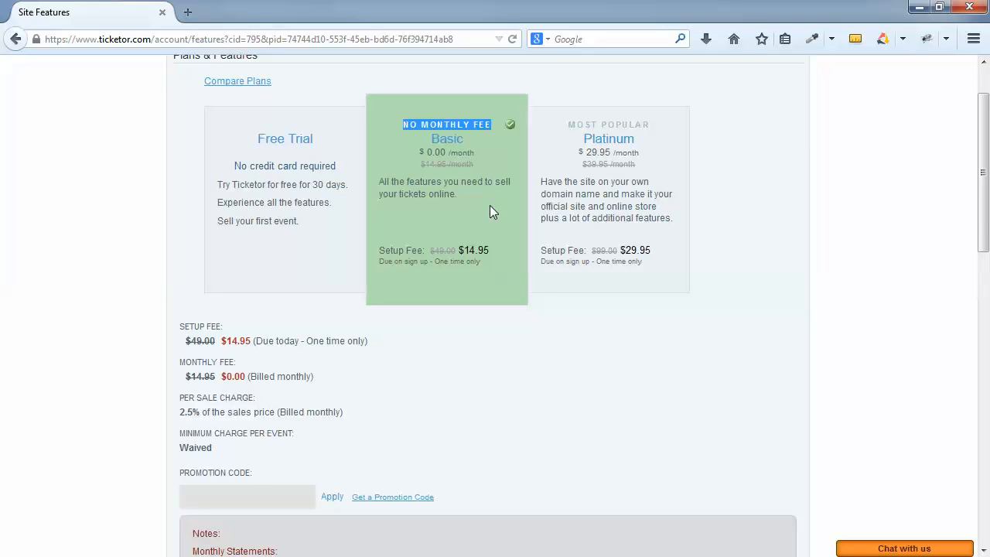
# Select the Free Trial plan with $0.00 setup and monthly fees and 2.5% per sale
pyautogui.click(285, 138)
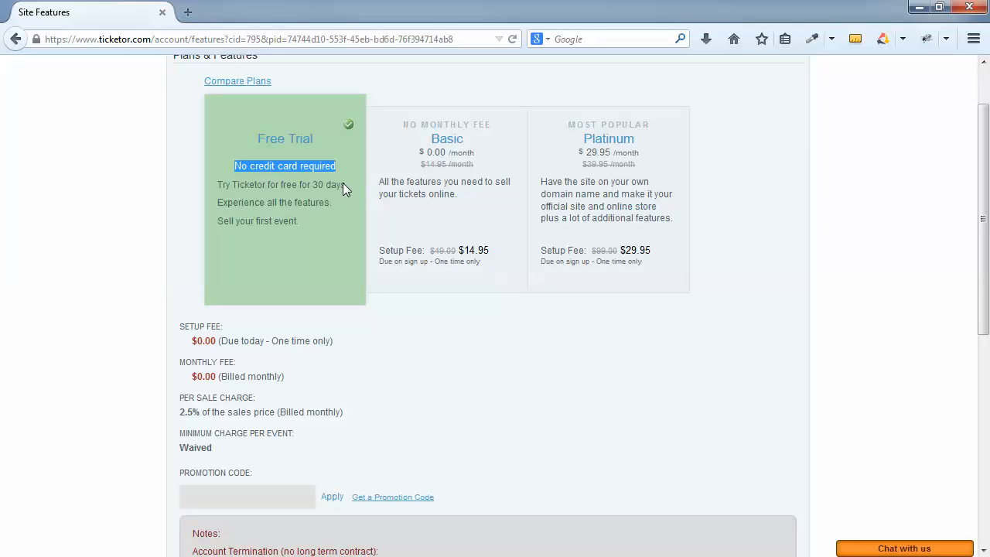
pyautogui.moveTo(343, 204)
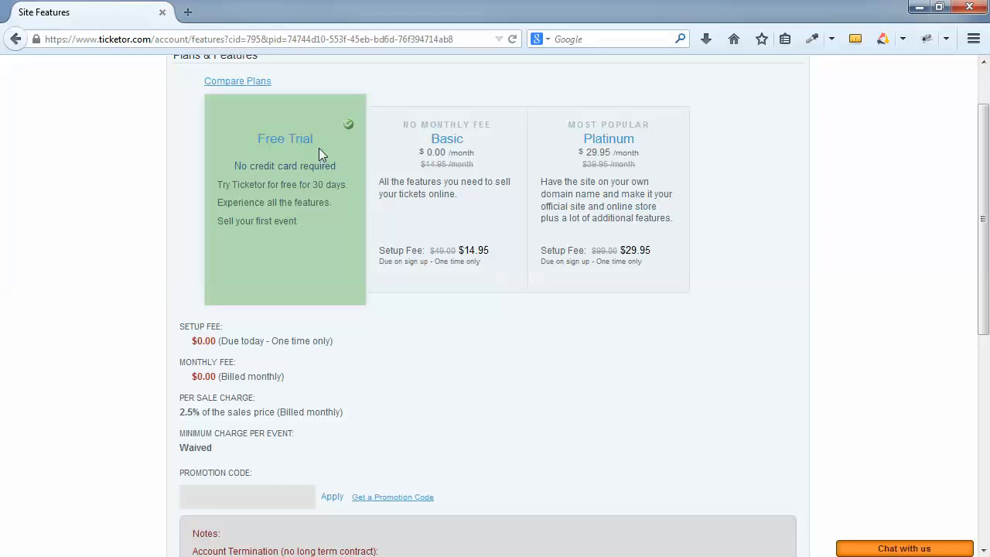
pyautogui.moveTo(331, 237)
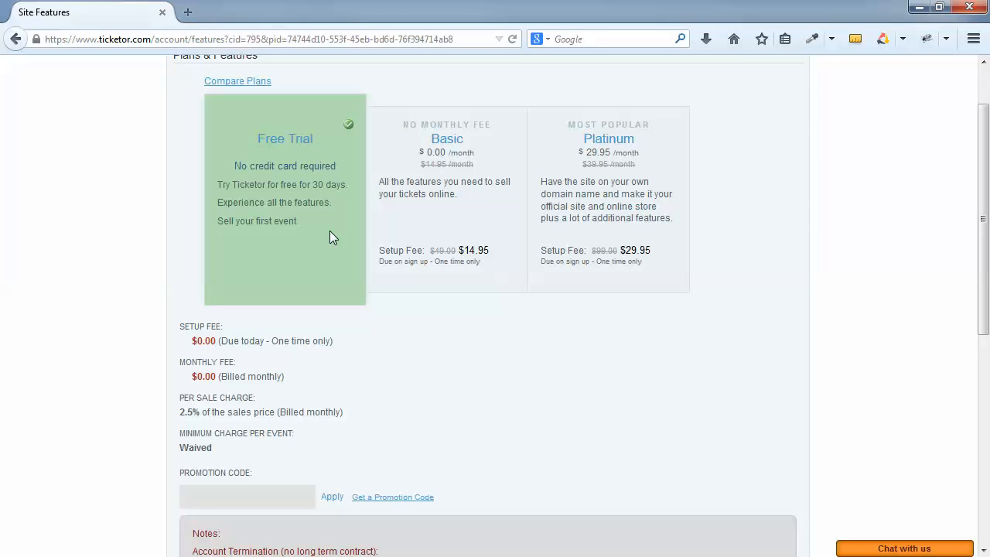
pyautogui.scroll(-3)
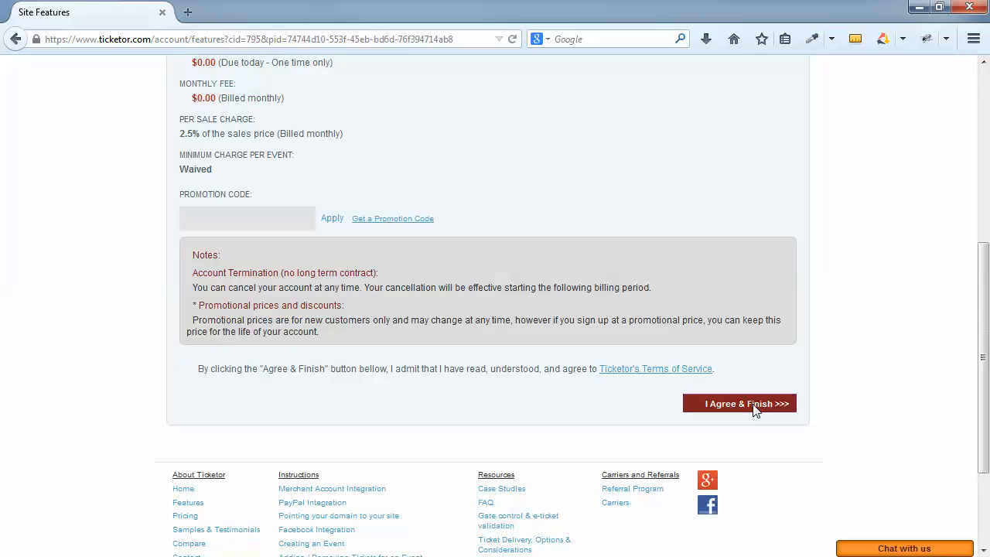
pyautogui.click(738, 403)
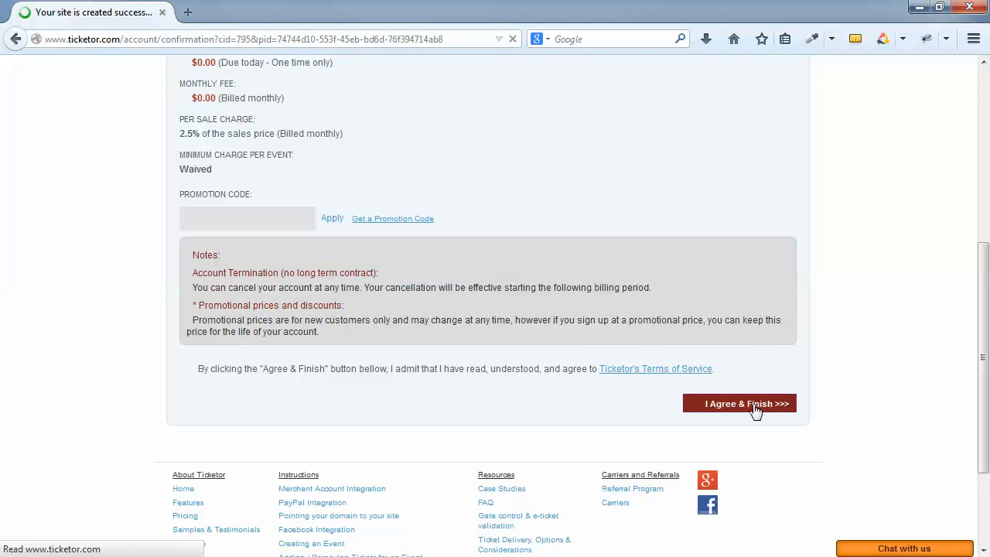
pyautogui.click(739, 403)
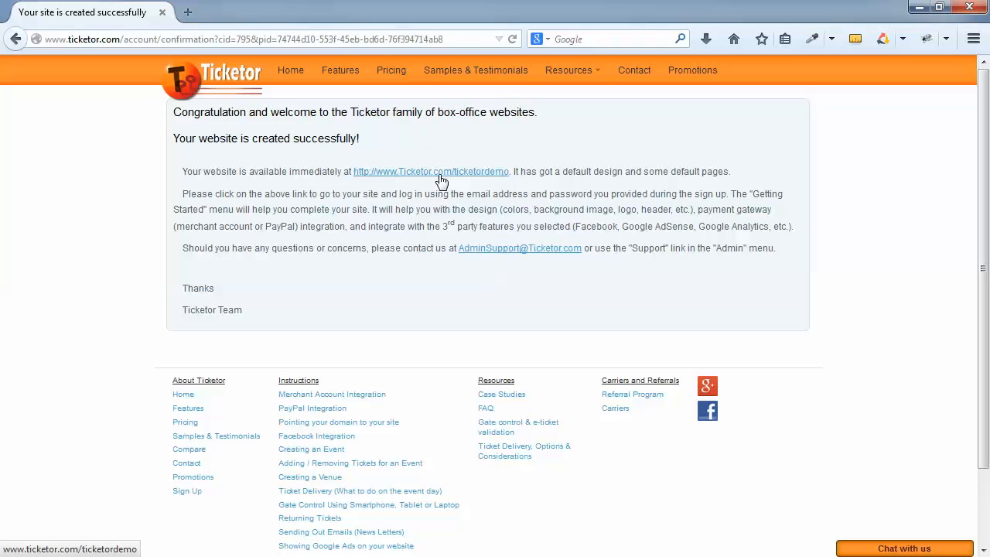
pyautogui.click(430, 170)
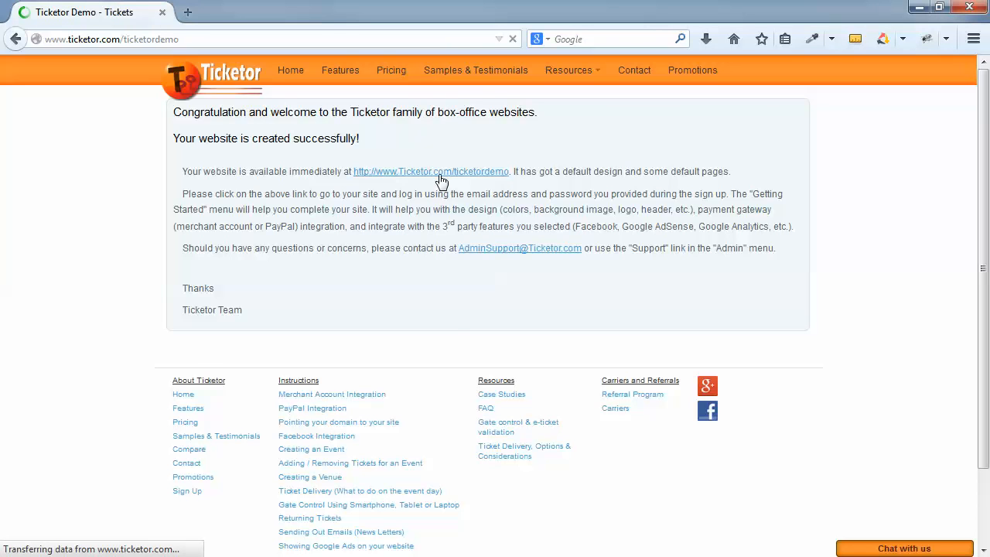